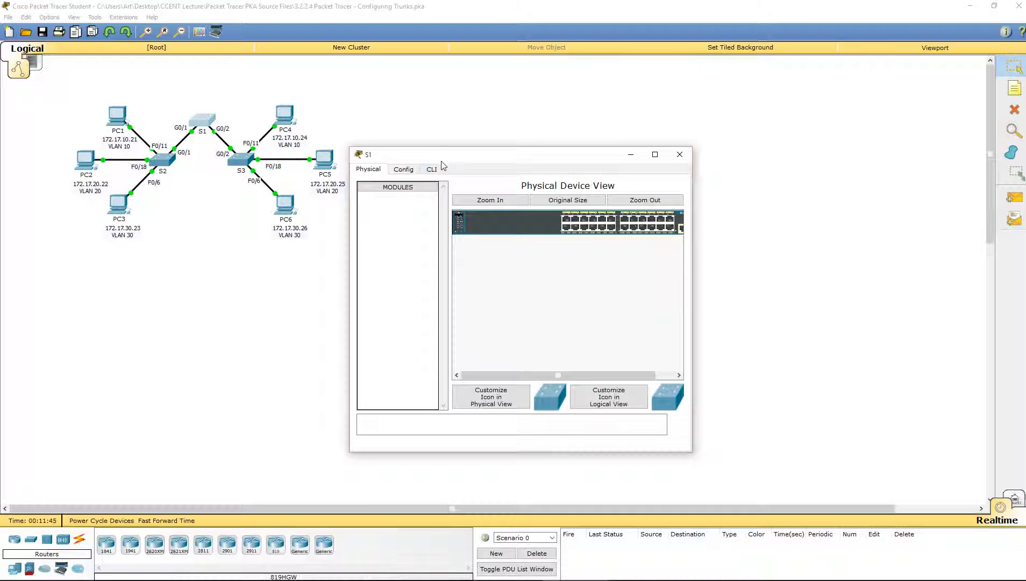
Run show vlan brief on S1 in privileged mode, listing VLANs 10, 20, 30, 88 and 99
click(432, 169)
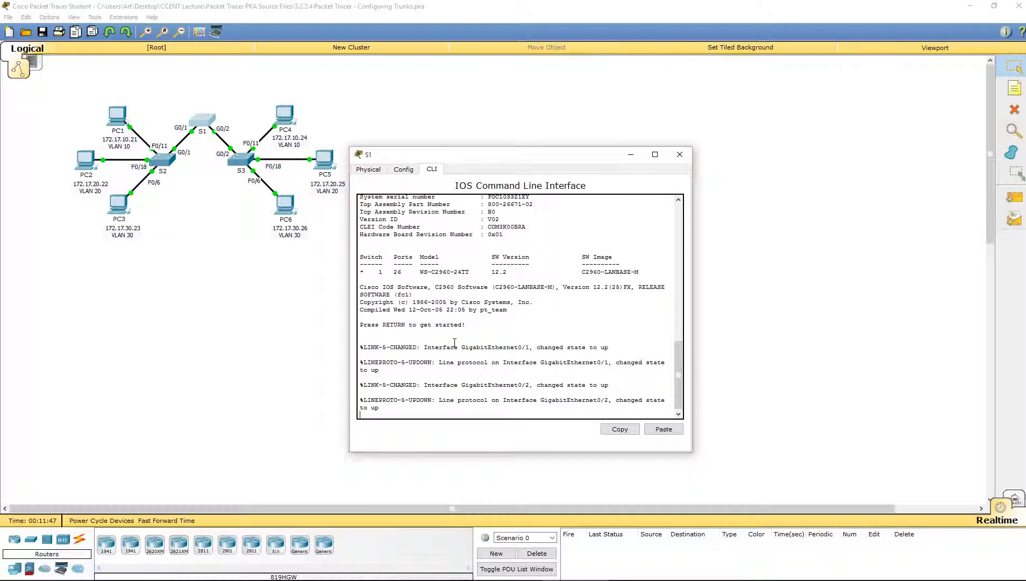
text(en)
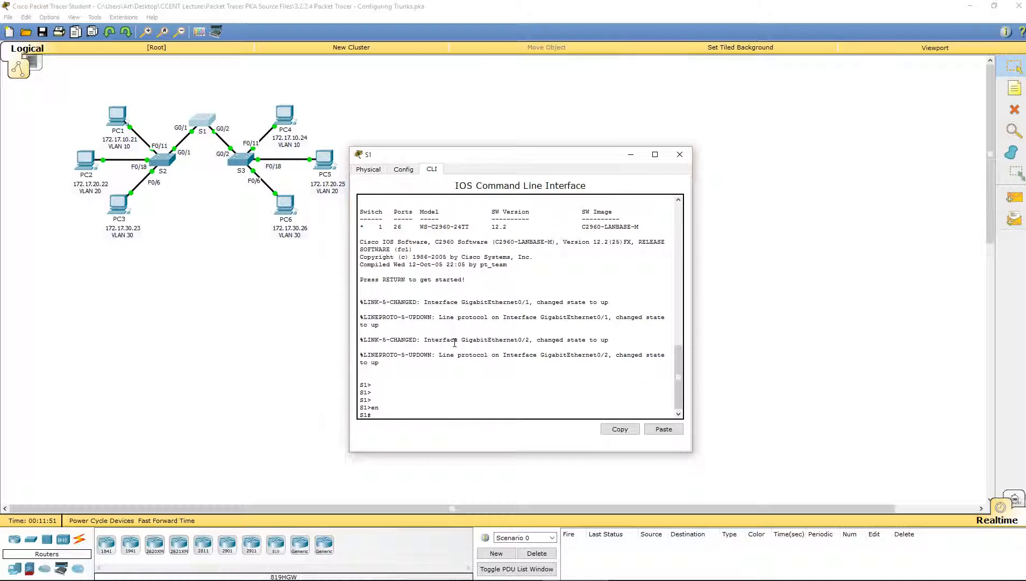
text(show vlan brie)
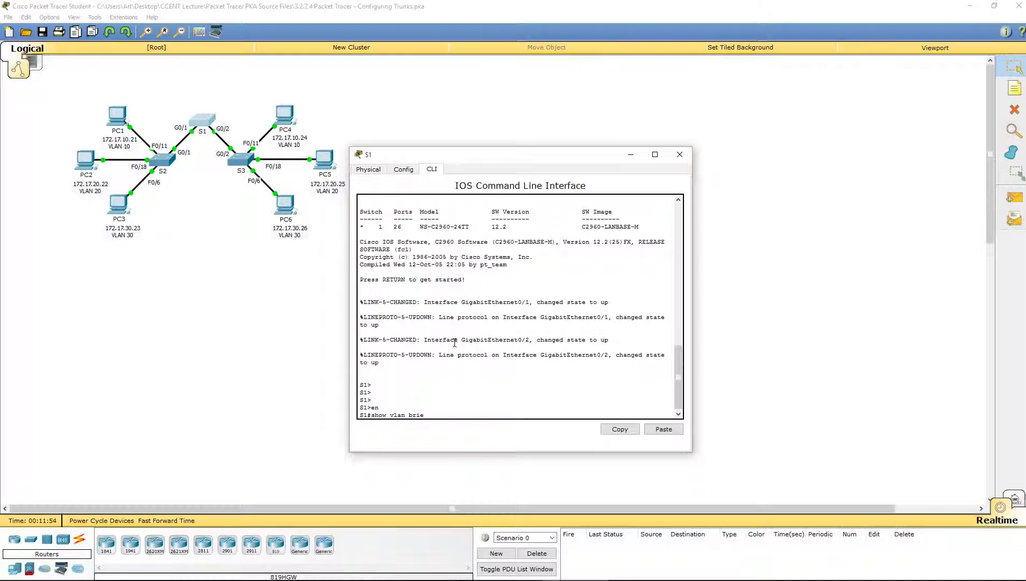
key(Return)
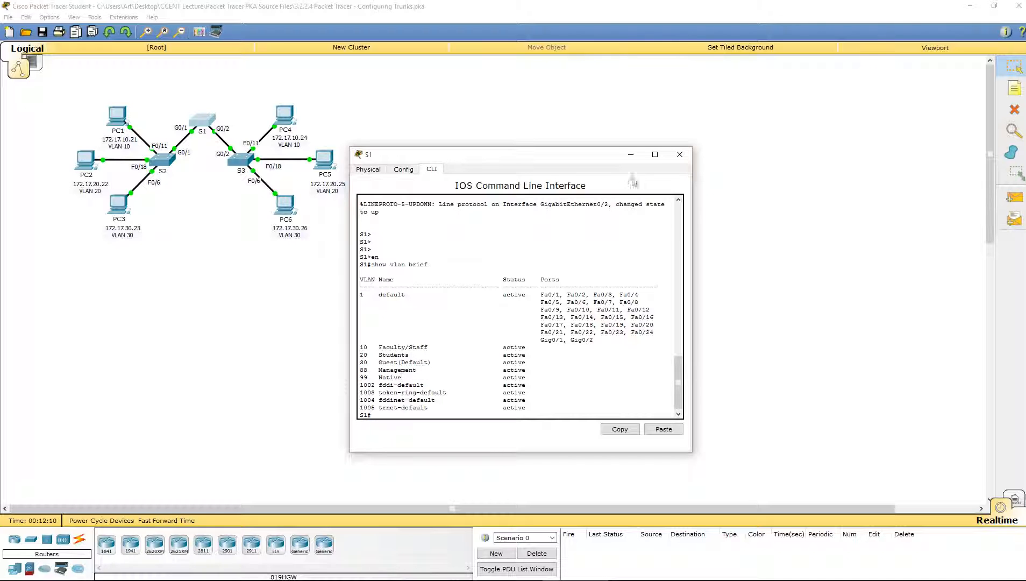
Run show vlan brief on S2 in privileged mode to display its VLAN summary
click(162, 155)
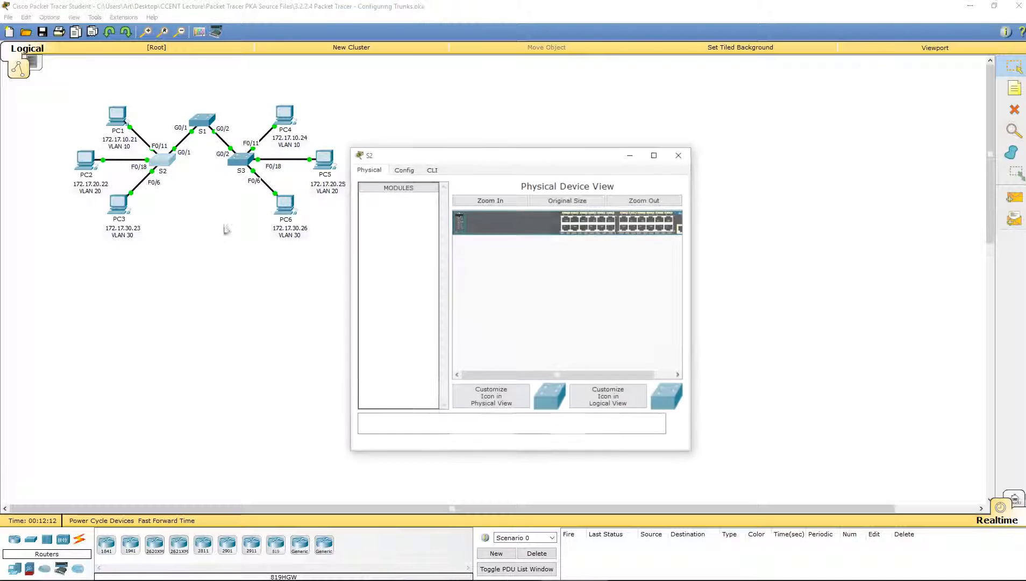
click(431, 170)
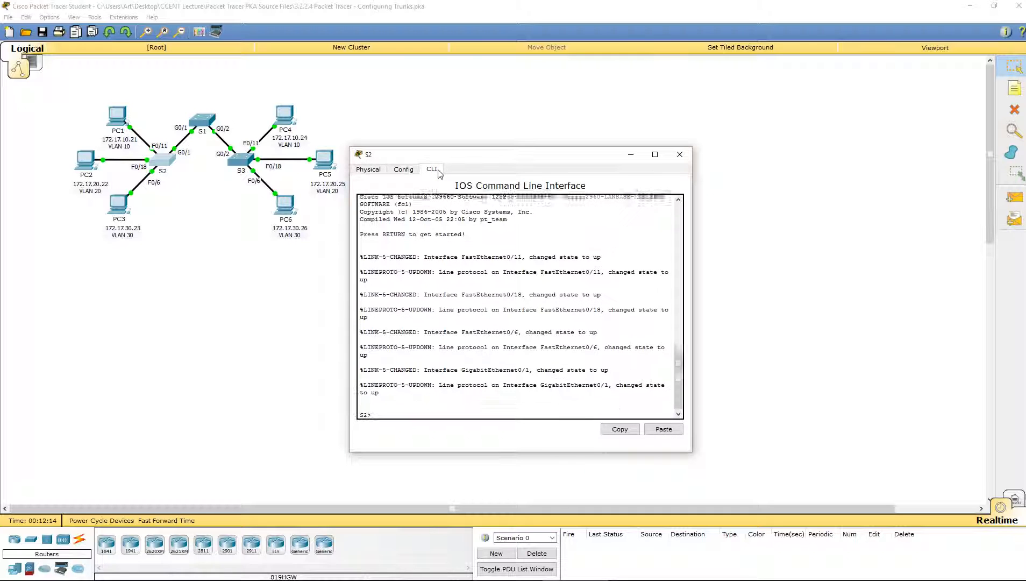
text(en)
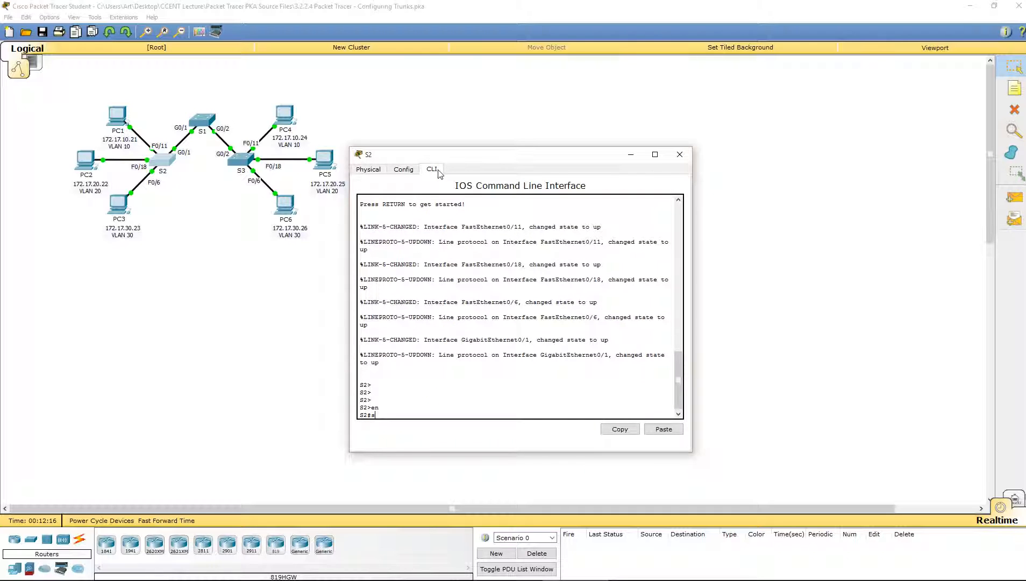
text(how vlan bri)
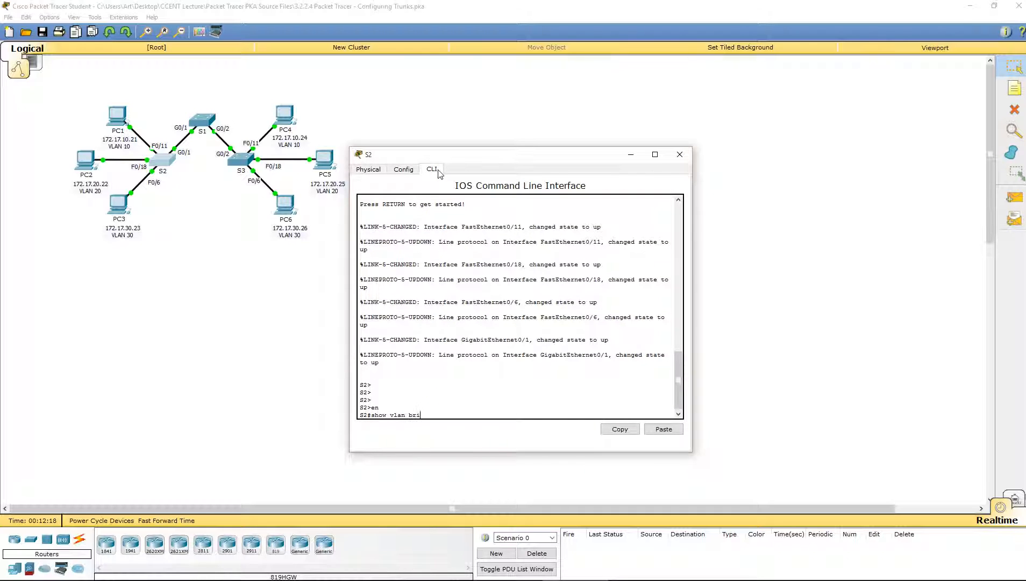
key(Return)
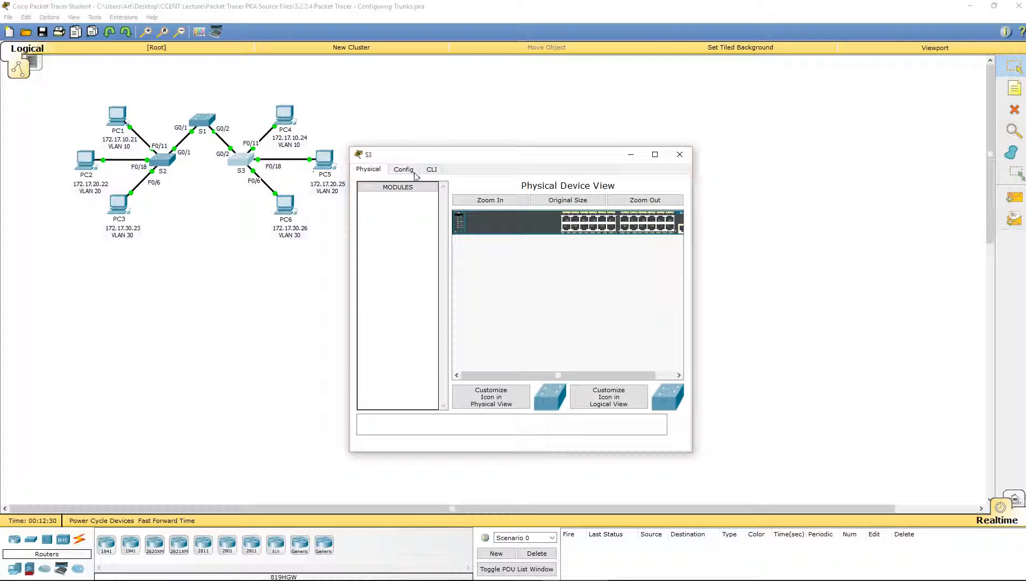
Run show vlan brief on S3, showing Fa0/11, Fa0/18 and Fa0/6 in VLANs 10, 20 and 30
click(430, 169)
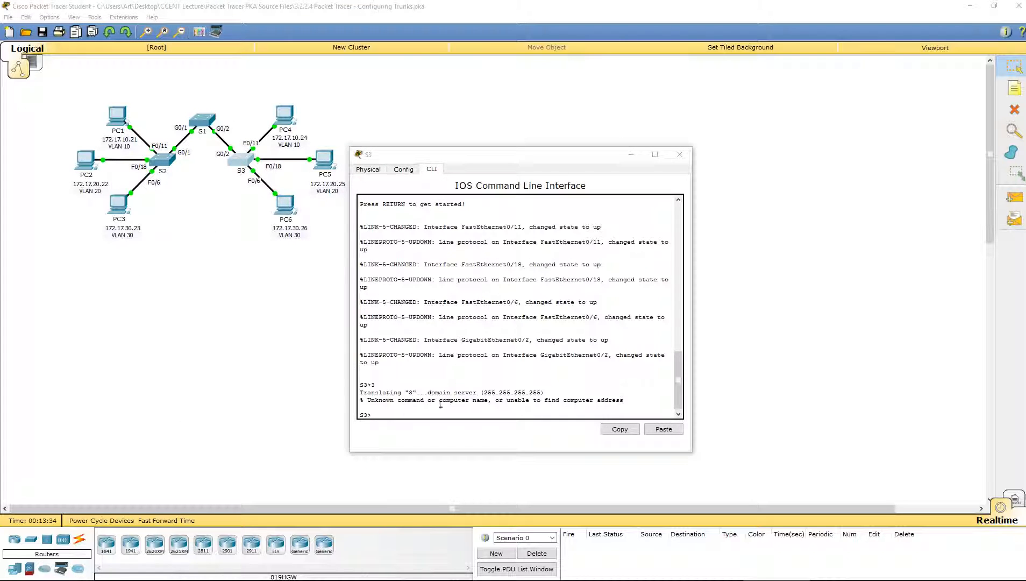
text(en)
text(show)
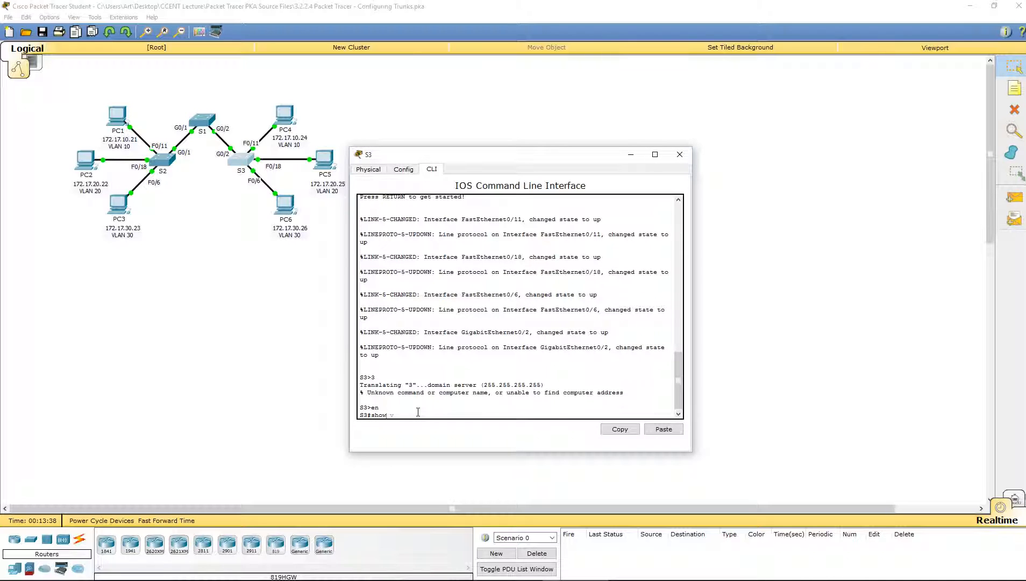
text(vlan brief)
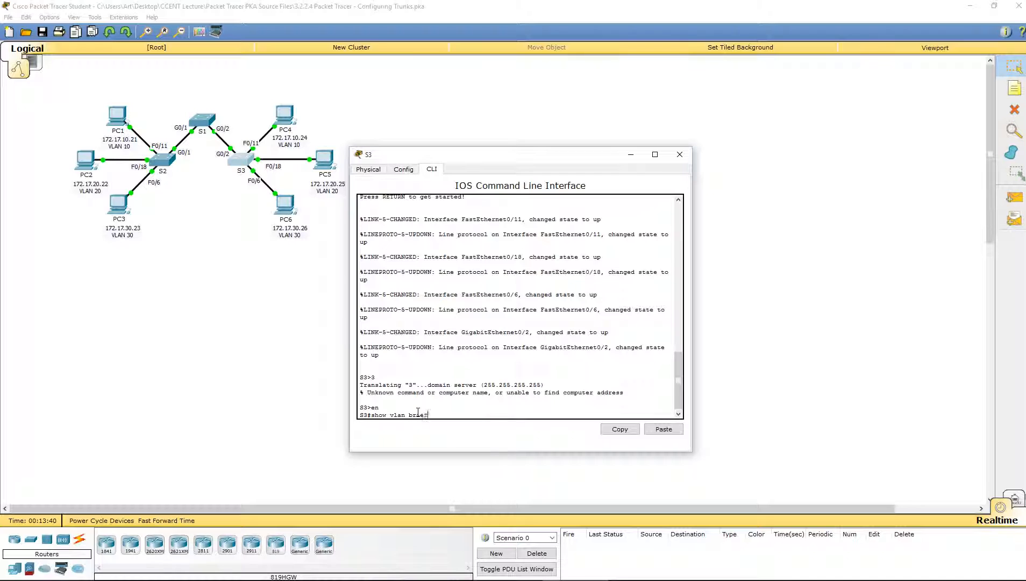
key(Return)
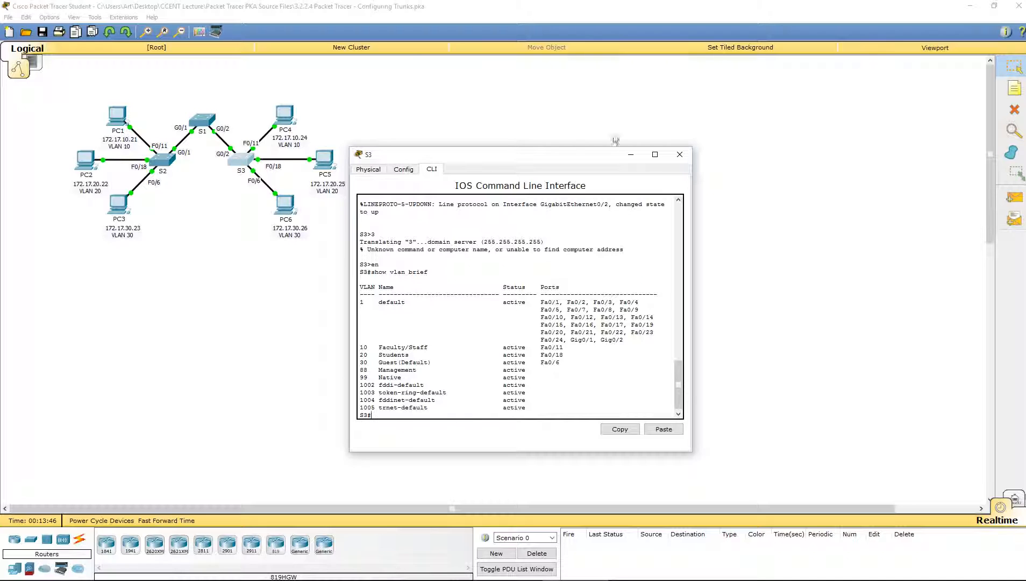
From PC1's command prompt ping PC4 at 172.17.10.24; all requests time out
click(680, 155)
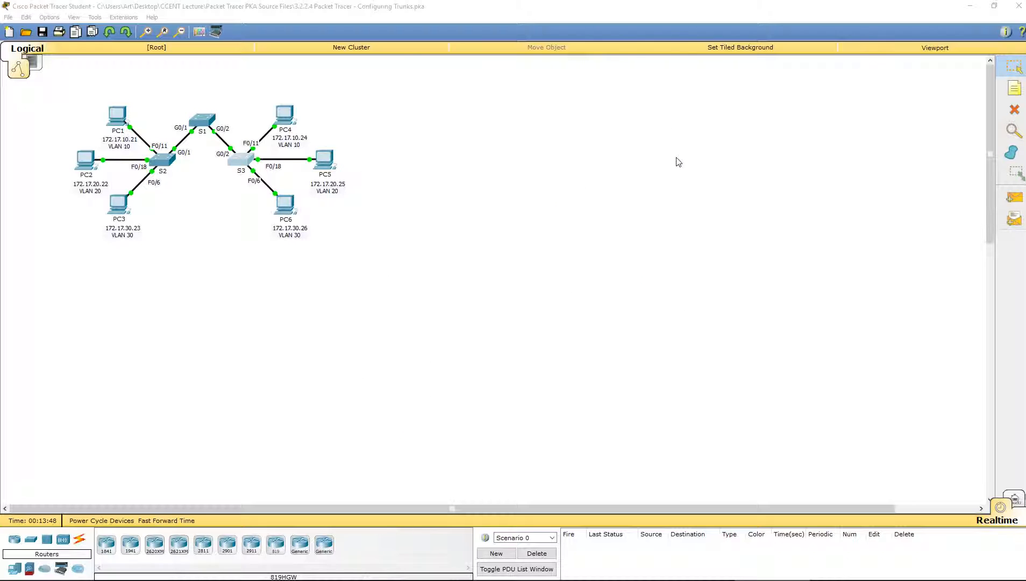
mouse_move(111, 114)
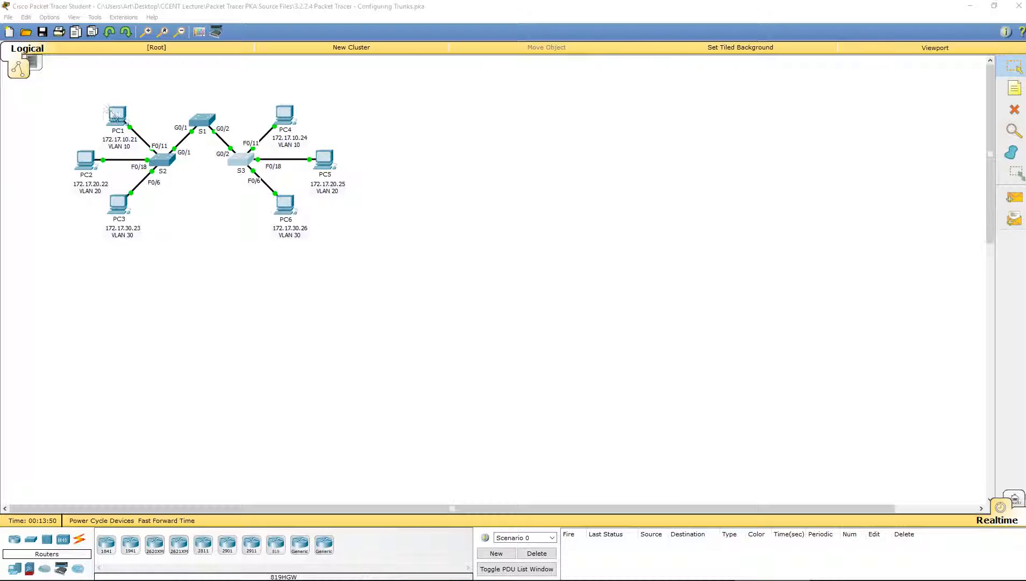
mouse_move(301, 107)
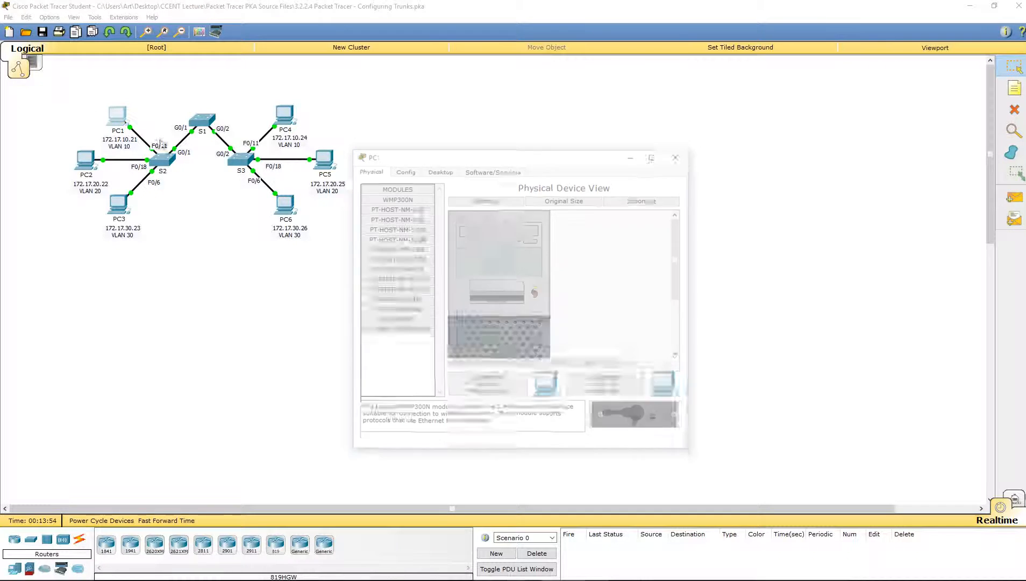
click(439, 169)
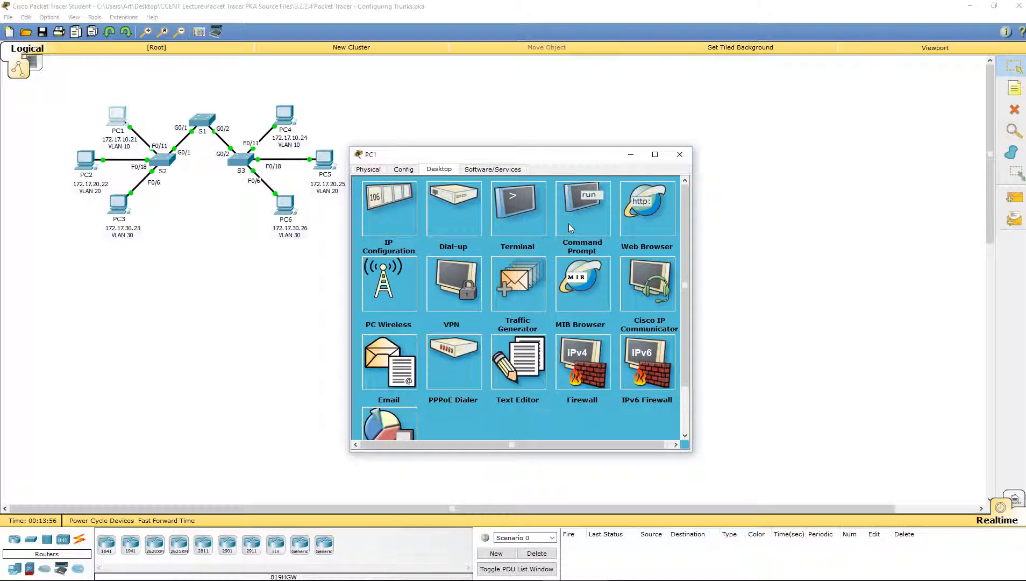
click(581, 208)
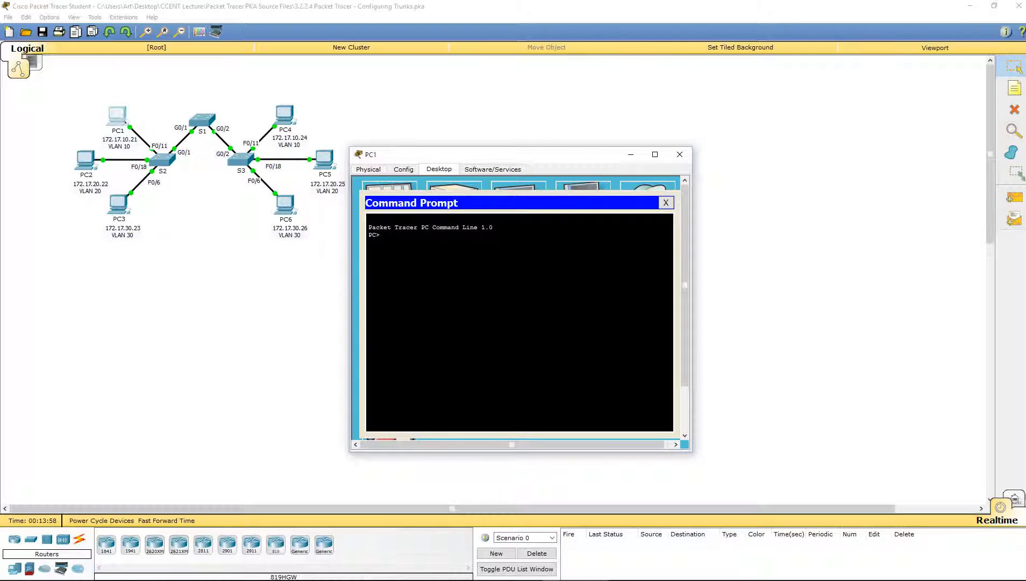
text(ping)
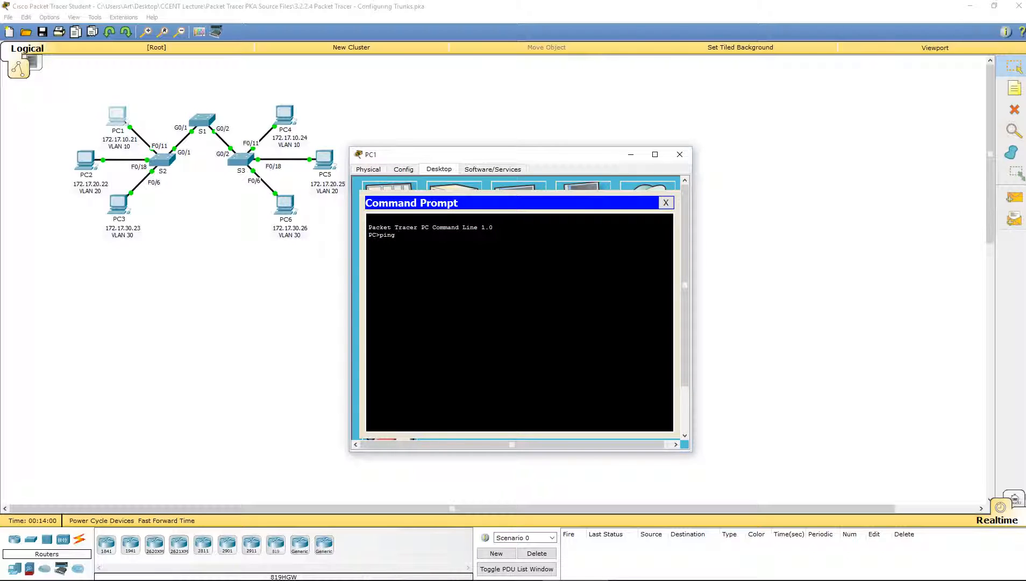
text(172)
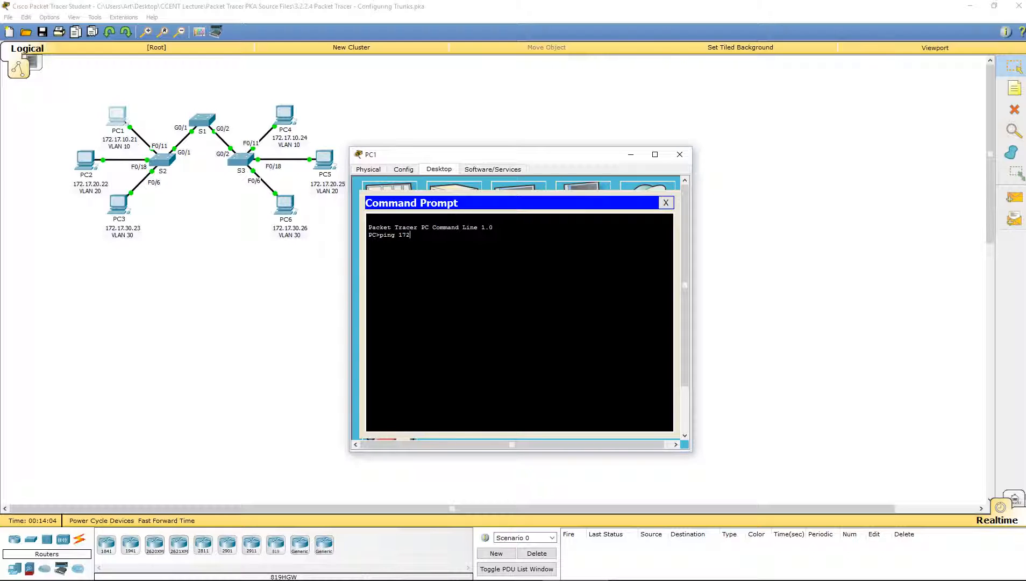
text(.17)
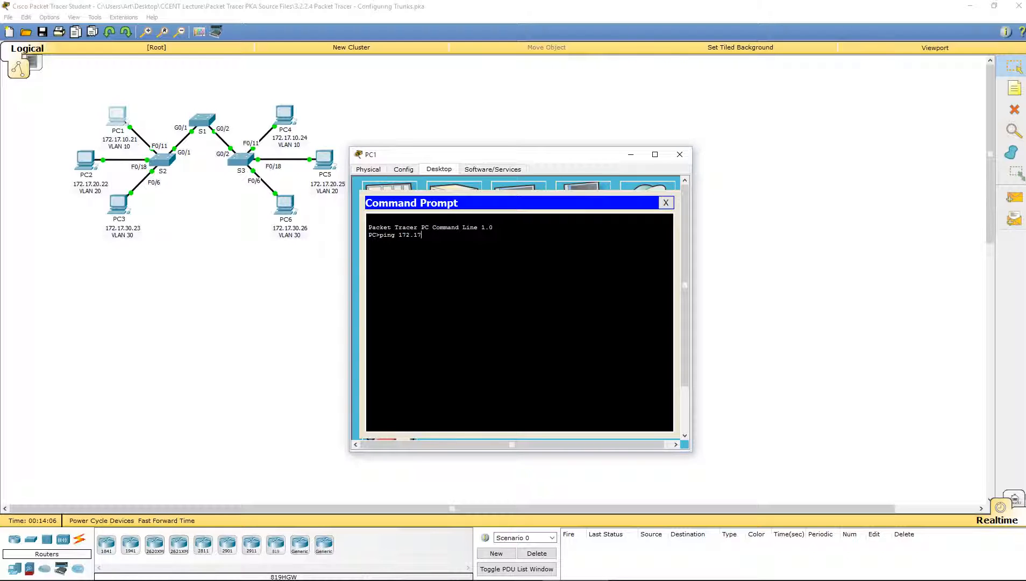
key(Return)
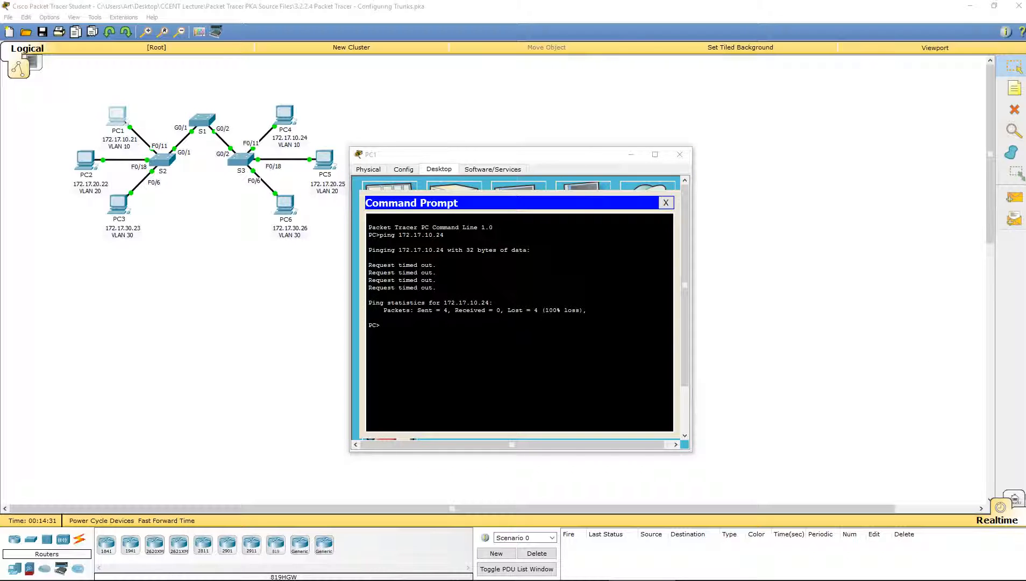
mouse_move(679, 154)
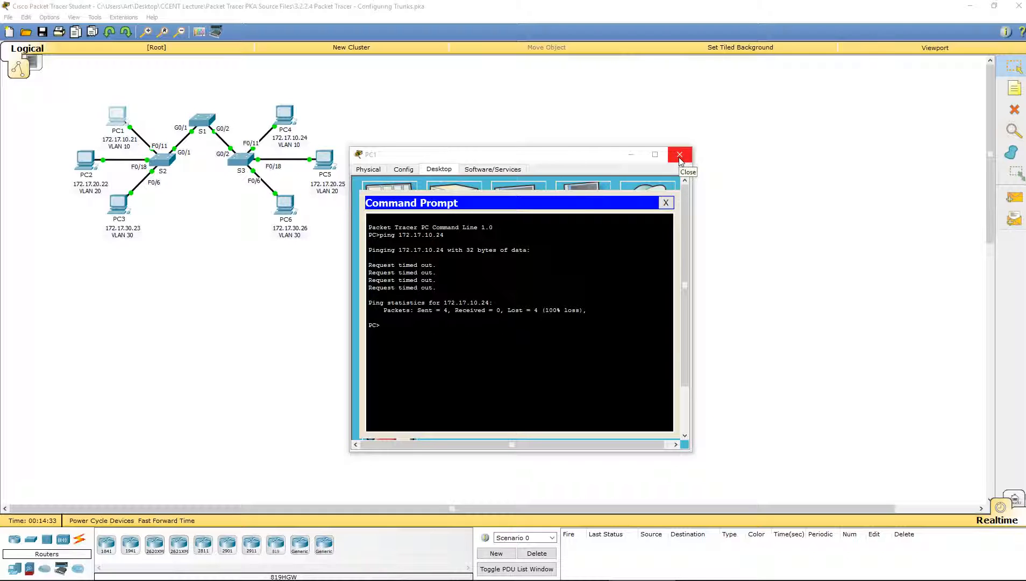
Enter configuration of interface range gi0/1 - 2 on S1
click(679, 155)
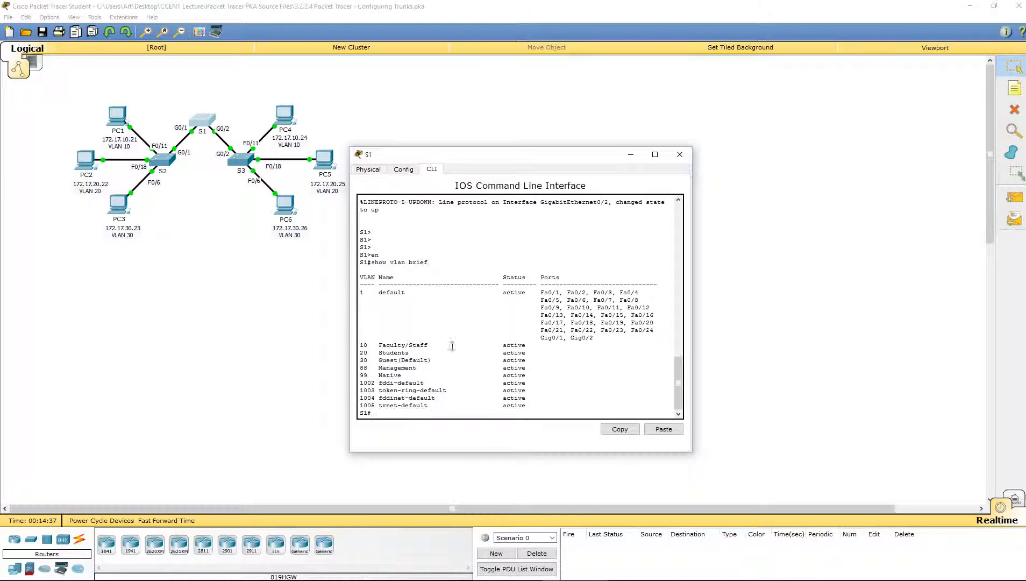
text(conf t)
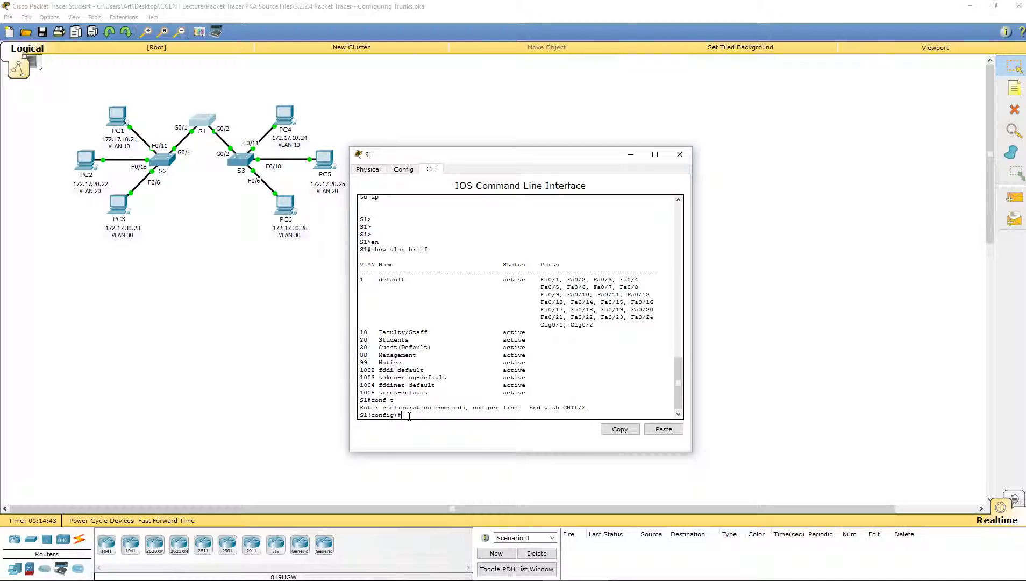
text(interface r)
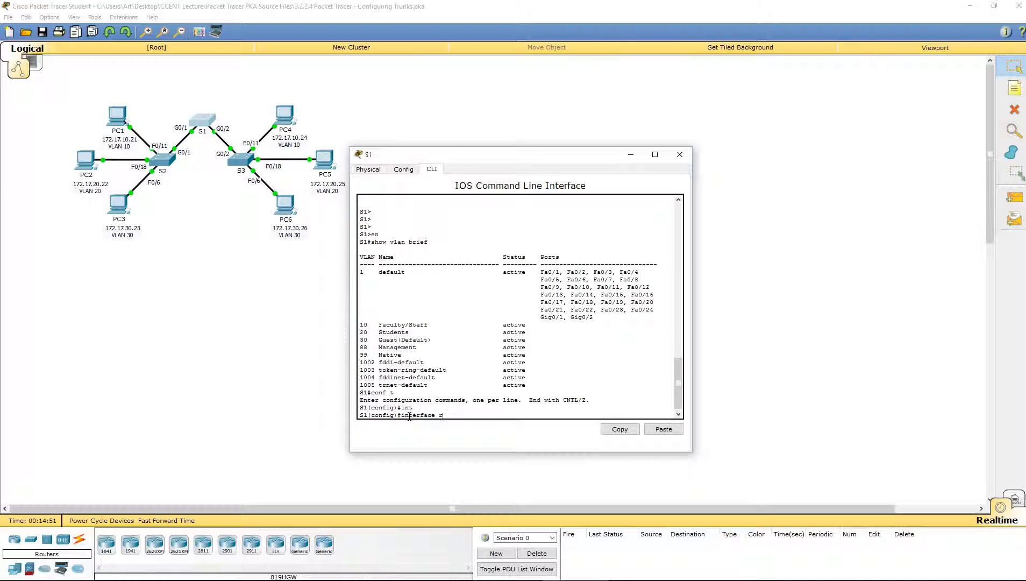
text(ange)
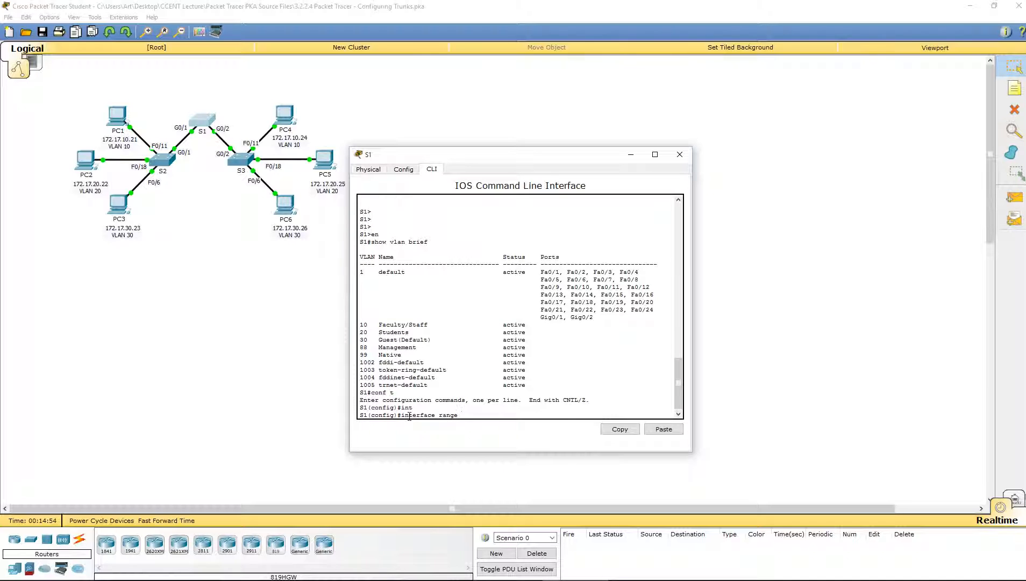
text(gi0)
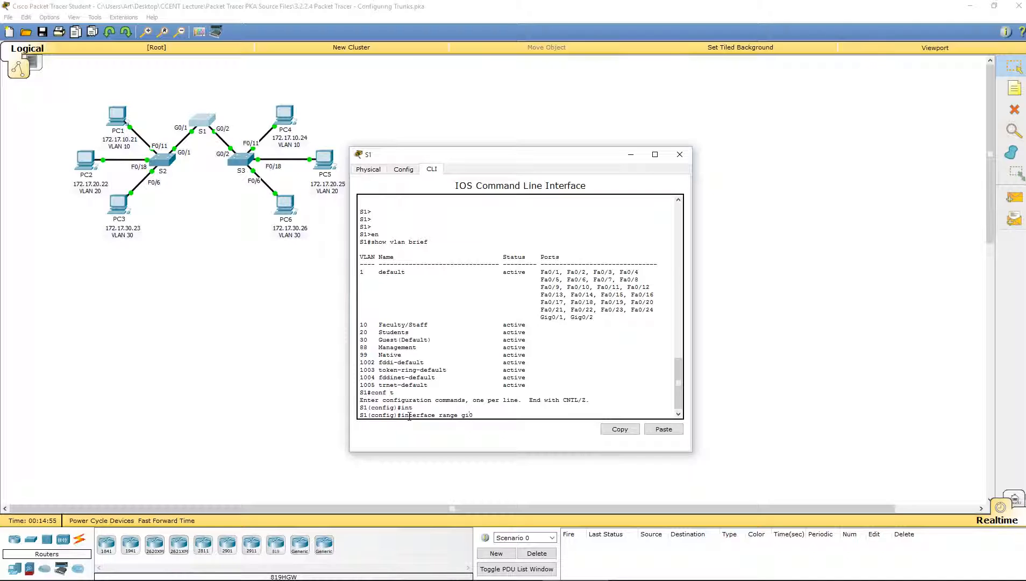
text(/1)
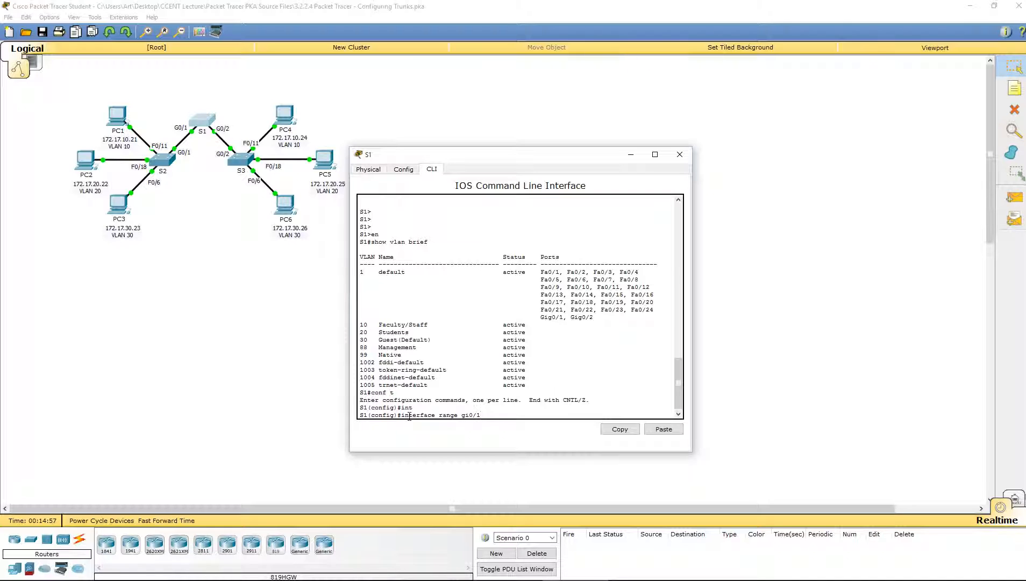
text(- 2)
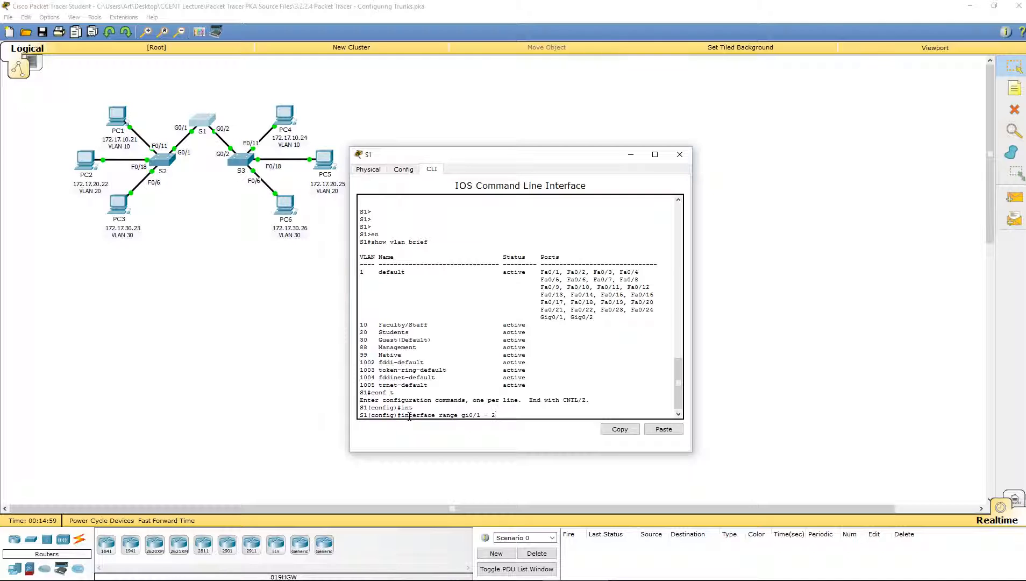
key(Return)
text(switch)
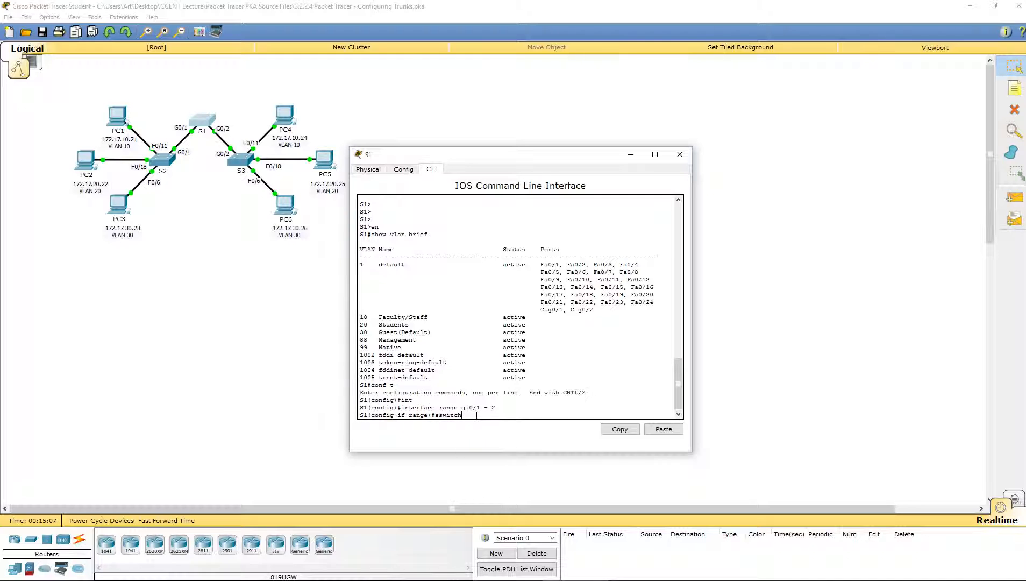
Set both gigabit interfaces to switchport mode trunk
text(mode)
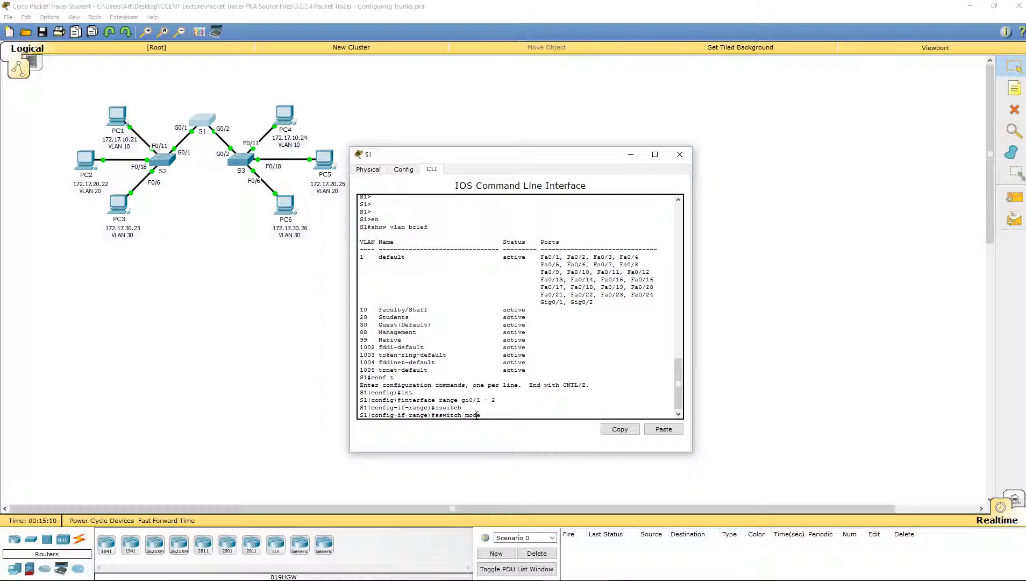
text(trunk)
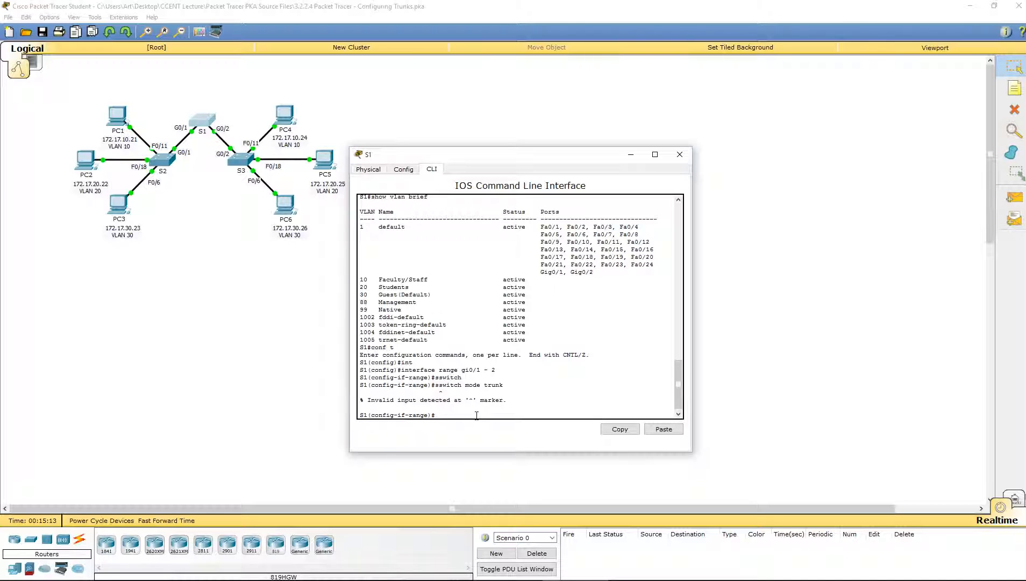
text(switchport)
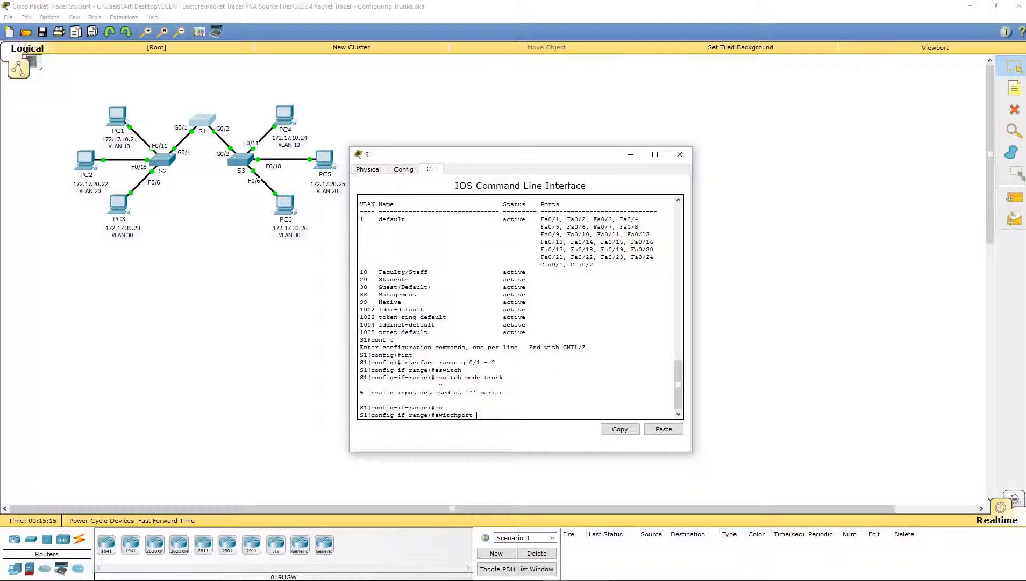
text(switchport mode tru)
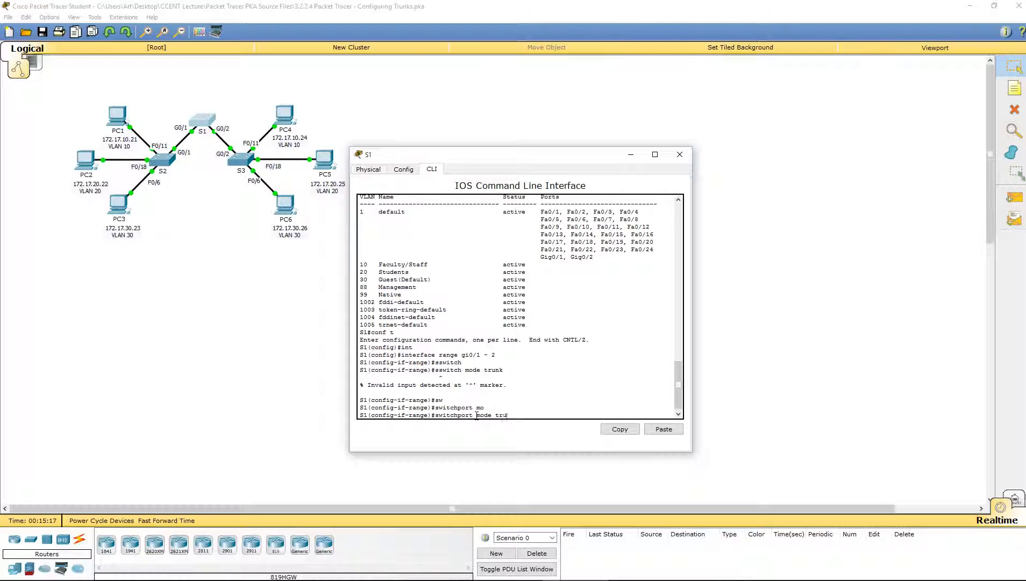
key(Return)
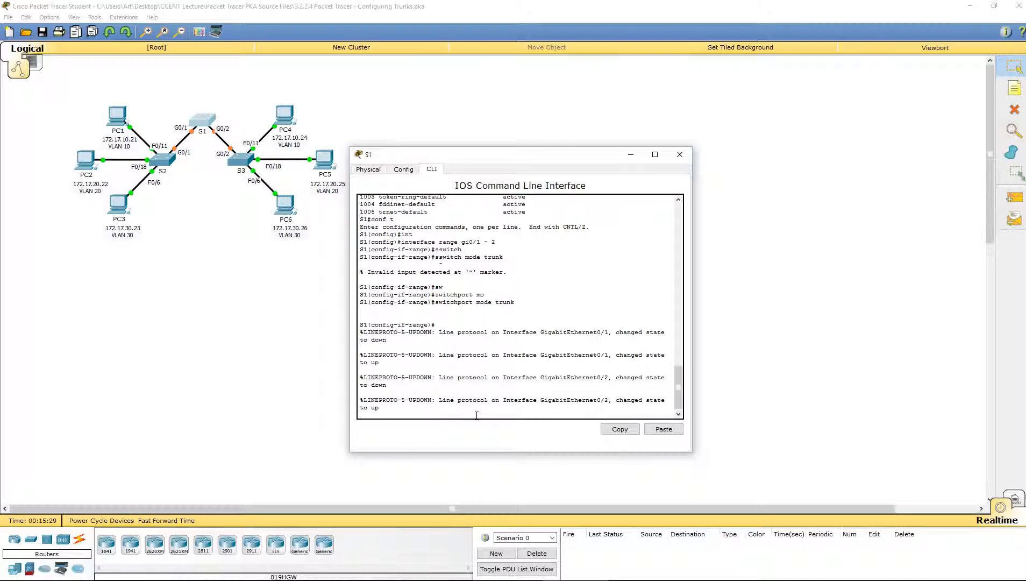
mouse_move(670, 162)
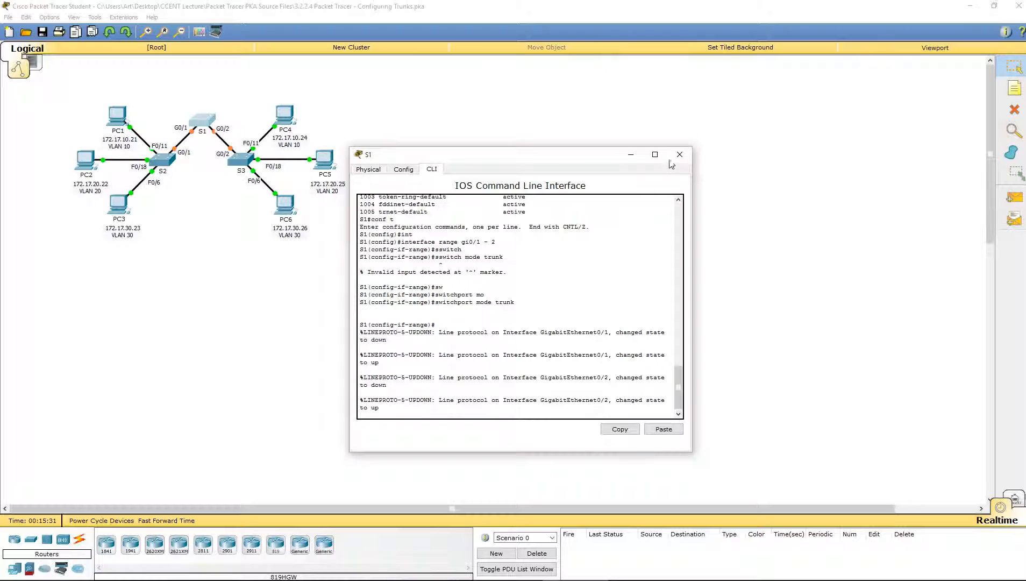
Repeat PC1's ping to 172.17.10.24 until PC4 replies with 0% loss
click(678, 155)
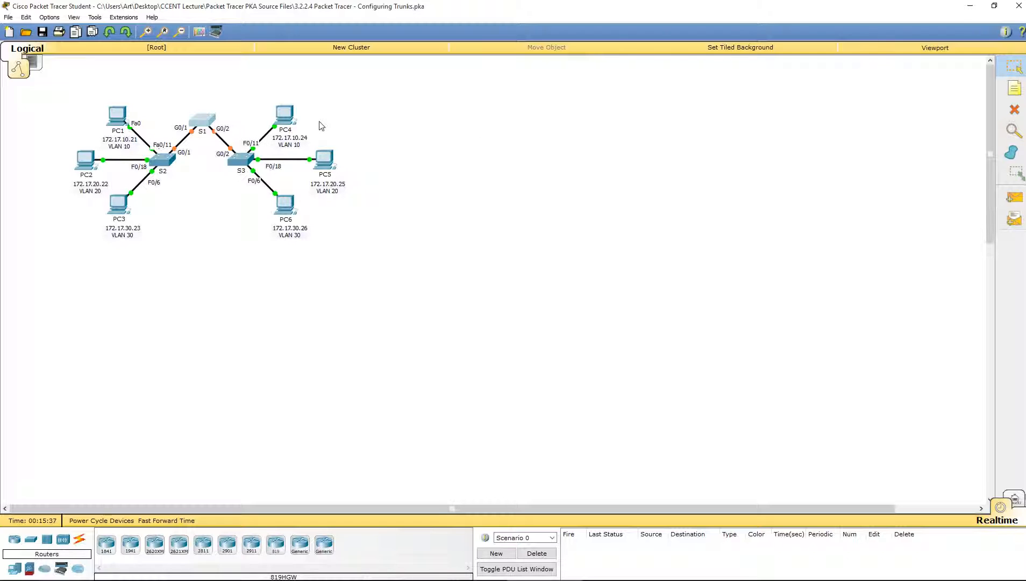
mouse_move(185, 151)
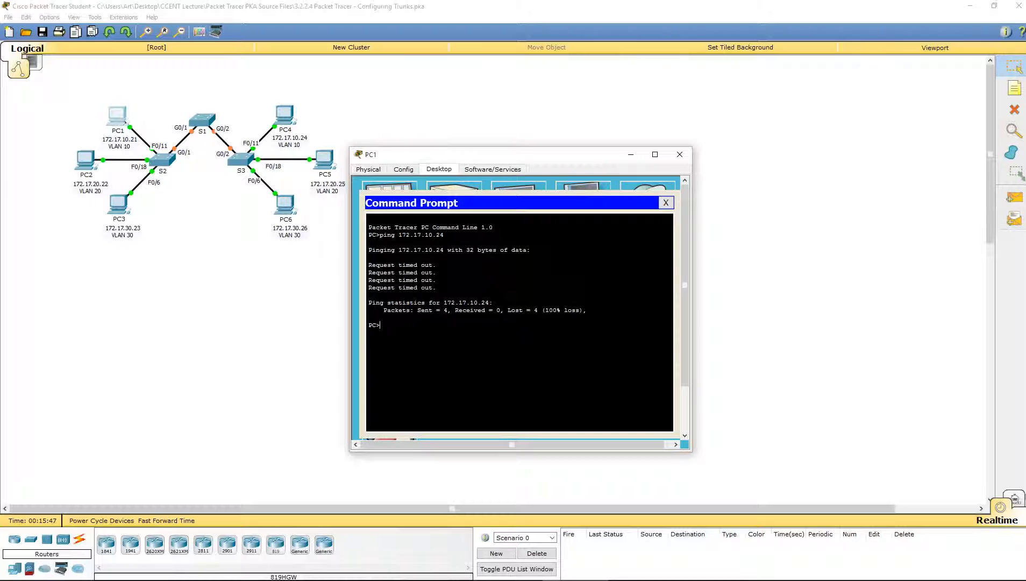
key(Return)
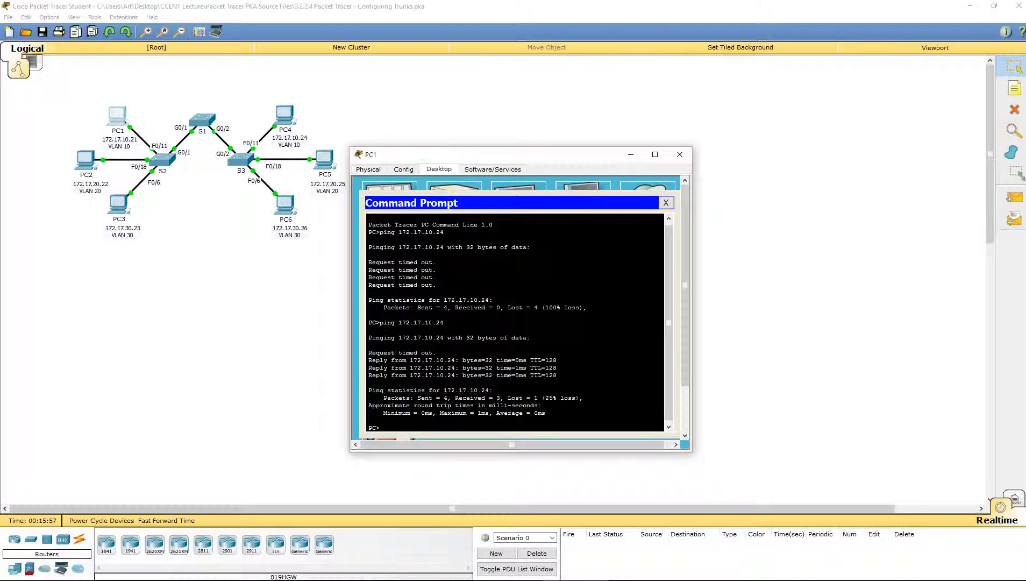
text(ping 172.17.10.24)
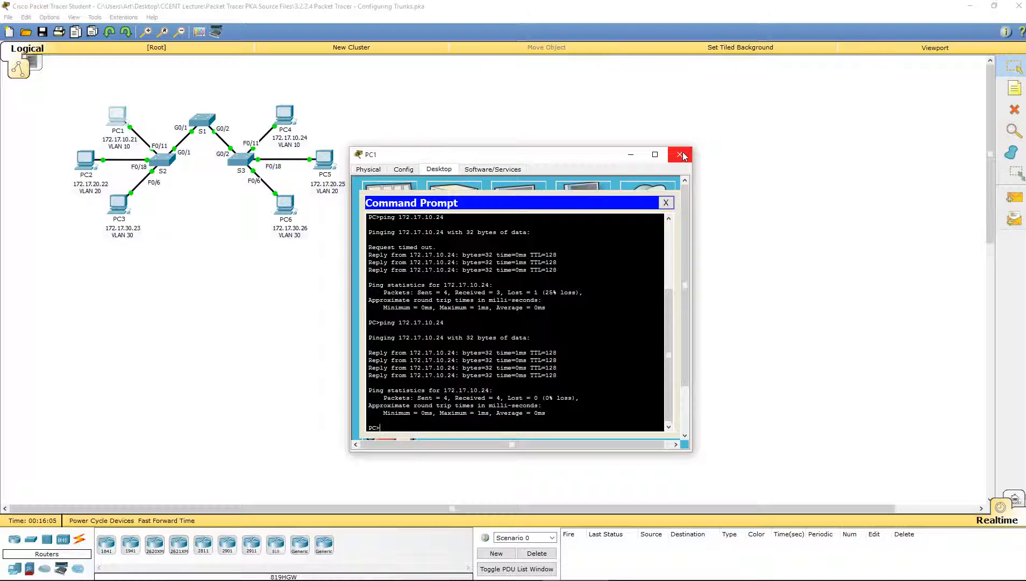
Set switchport trunk native vlan 99 on S1's Gi0/1-2 range after one rejected attempt
click(683, 154)
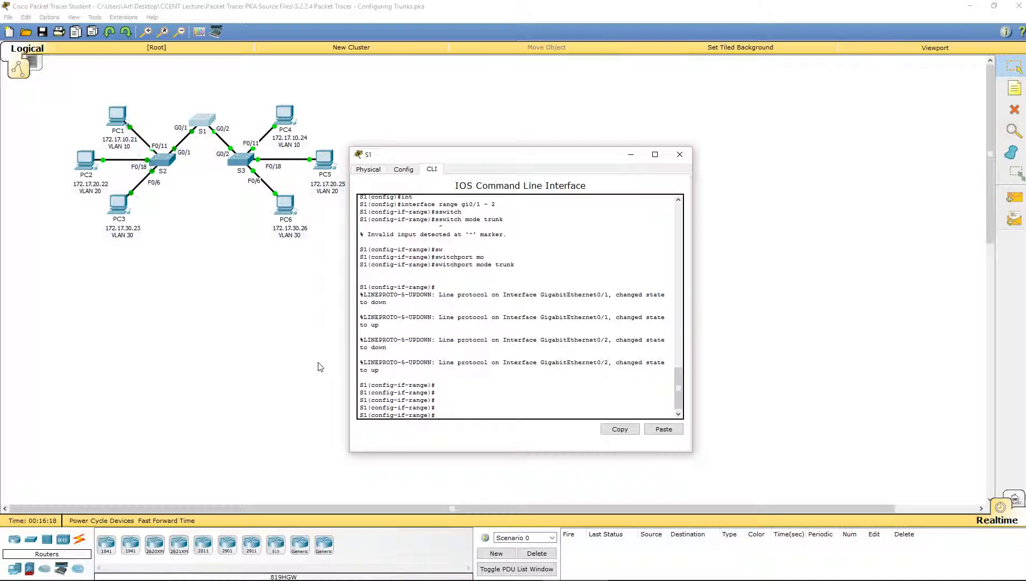
text(sw)
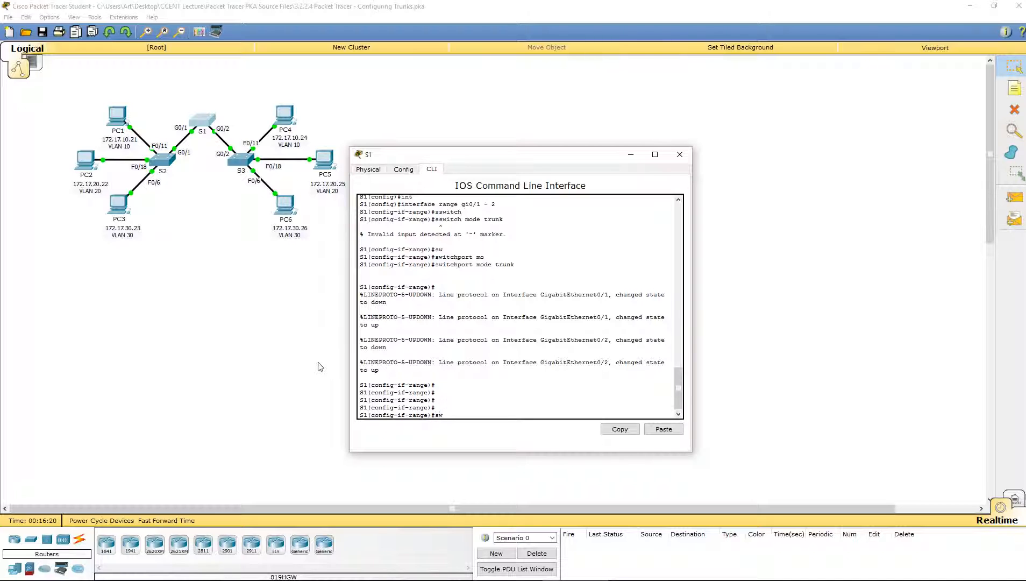
text(switchport)
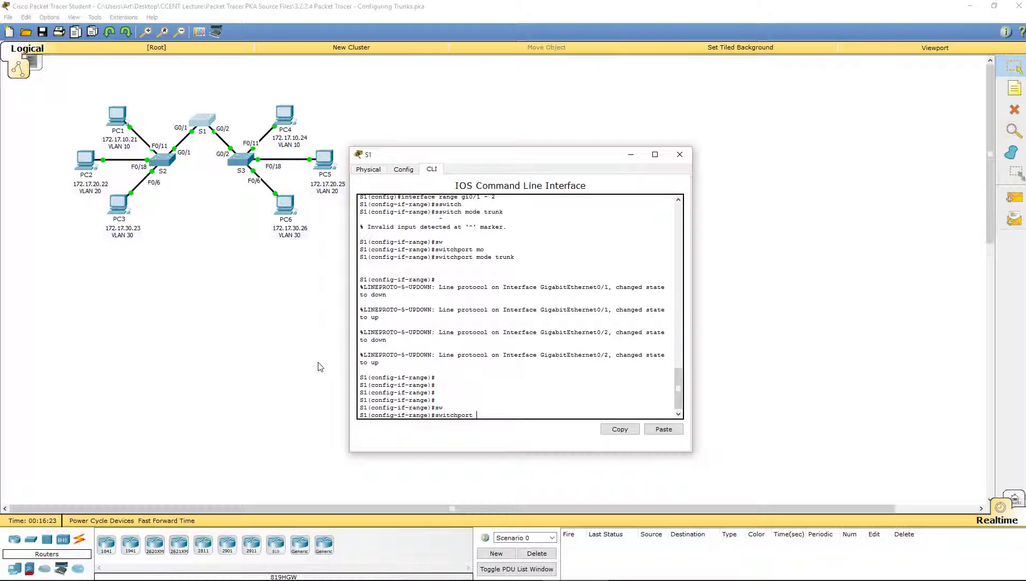
text(trunk)
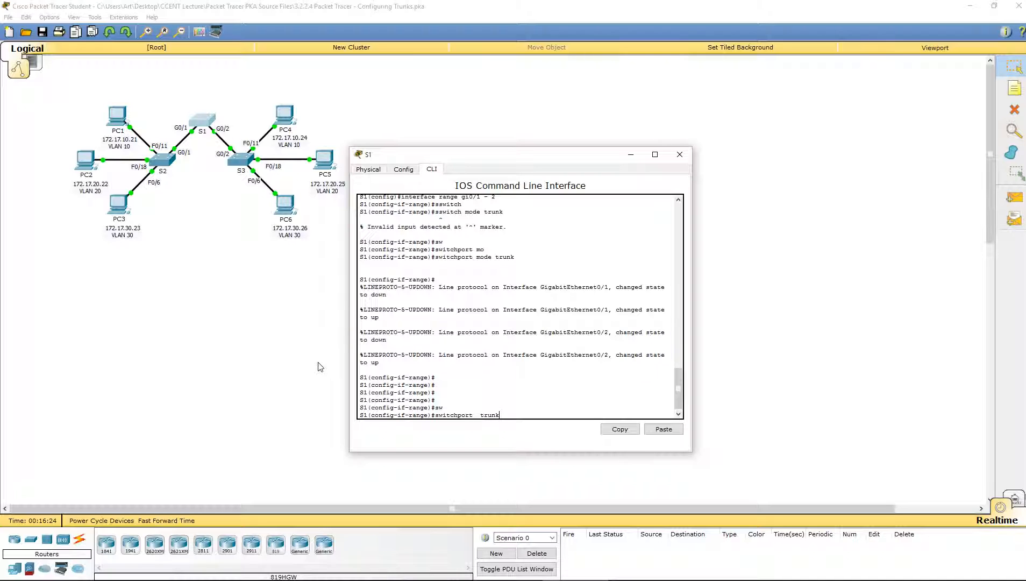
text(?)
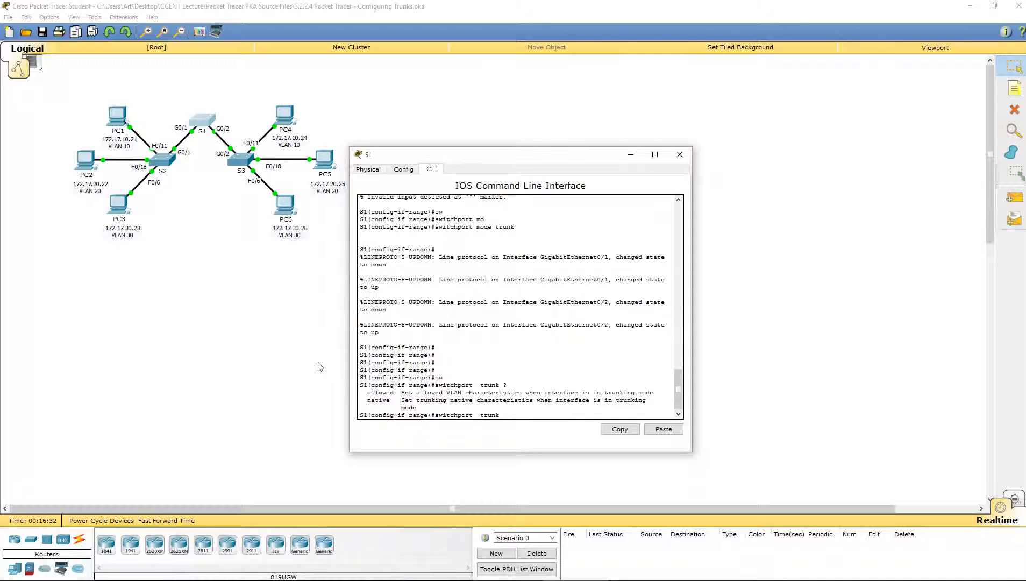
text(nativ)
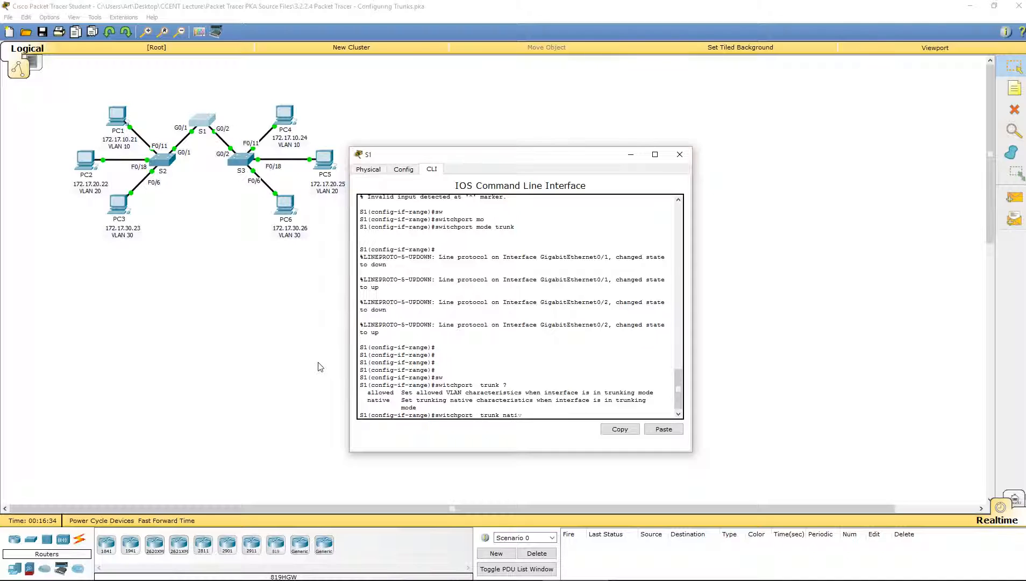
text(ve)
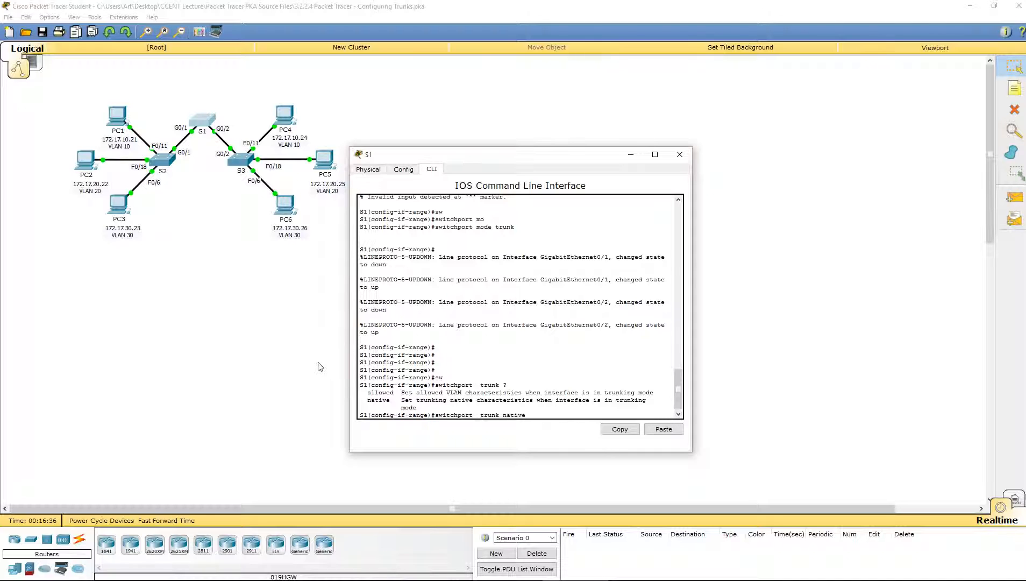
text(99)
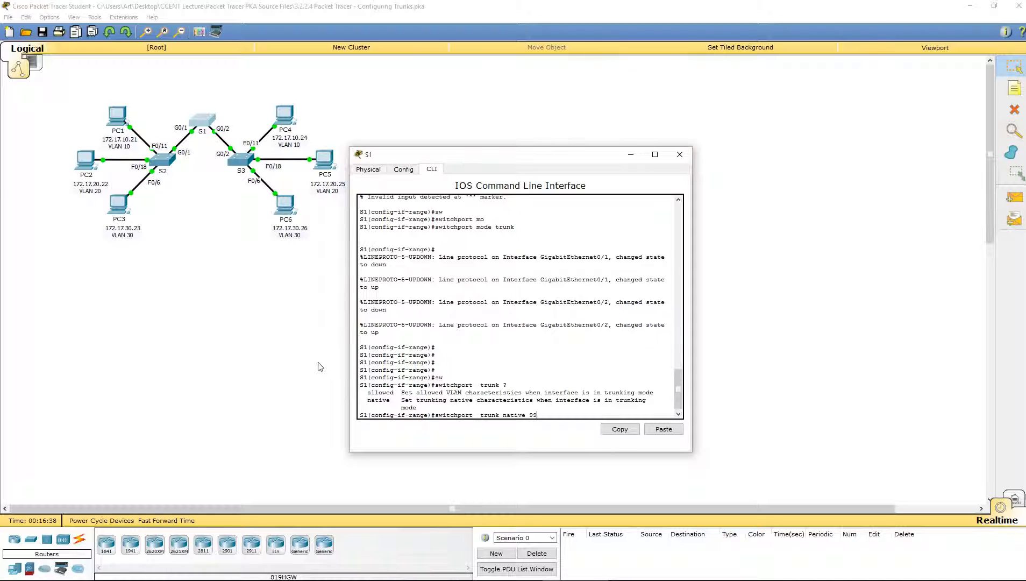
key(Return)
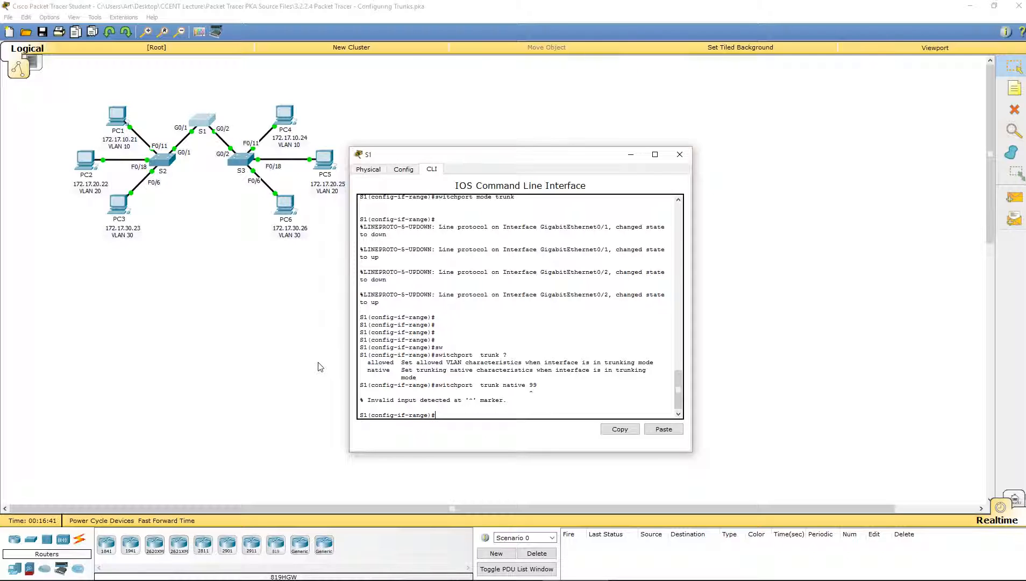
text(switchport  trunk native 99)
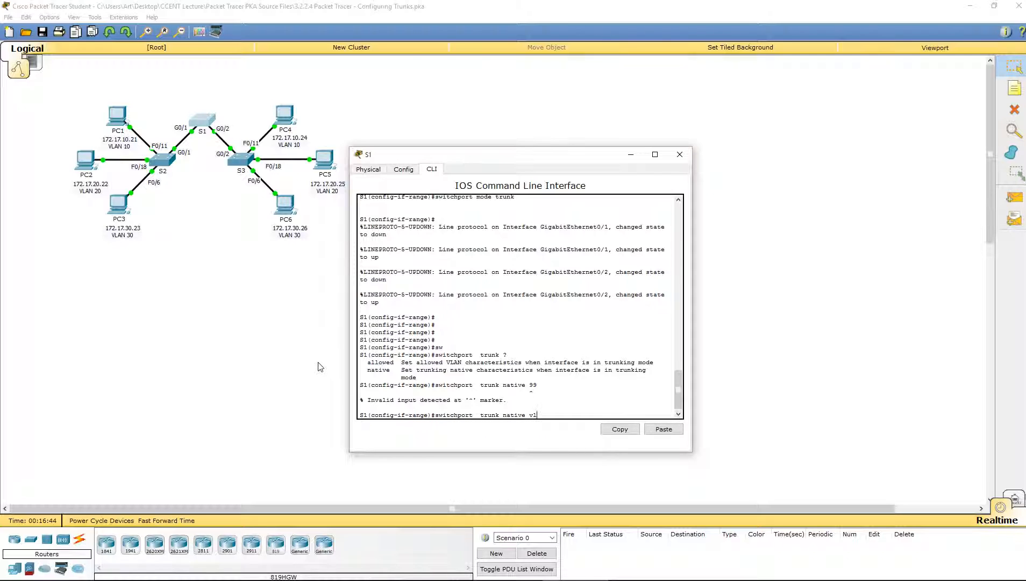
text(an 99)
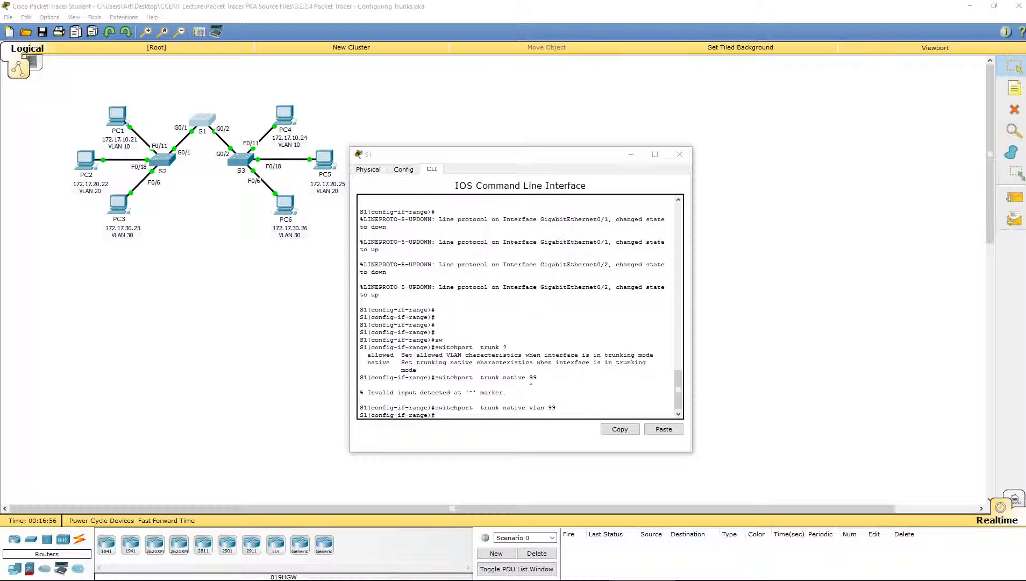
mouse_move(744, 209)
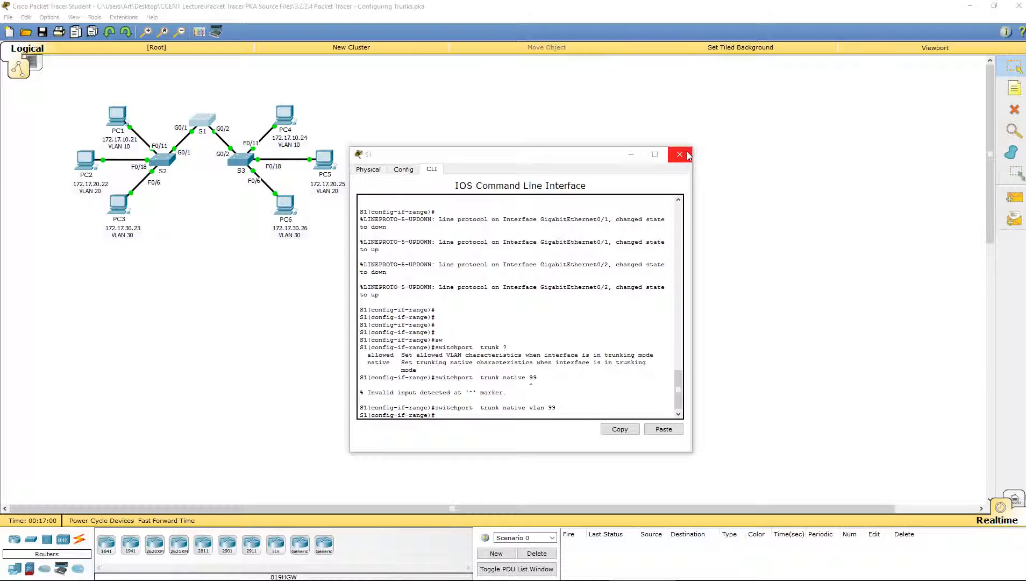
Close S1's command line and switch over to S2's command line
click(680, 155)
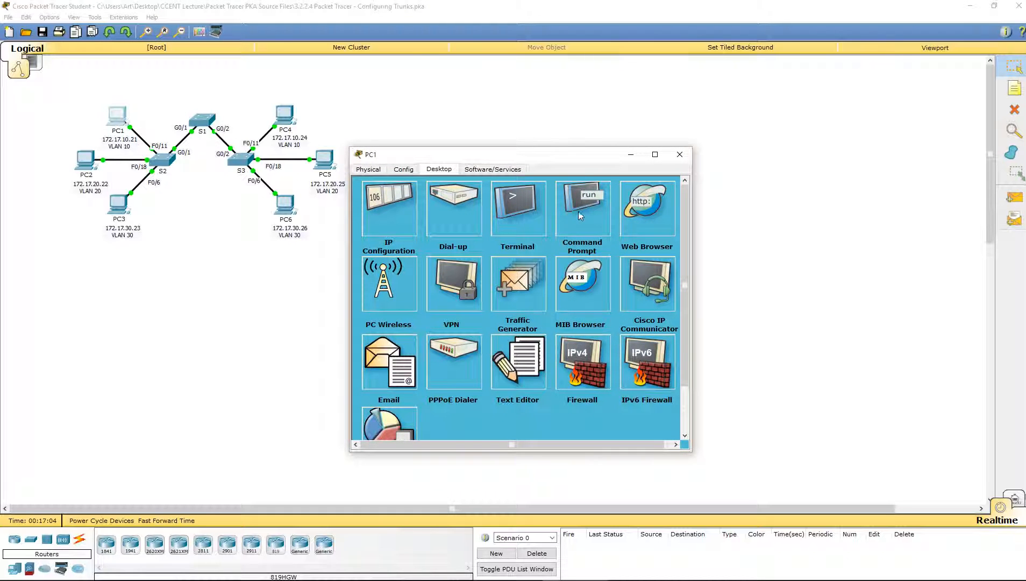
click(581, 207)
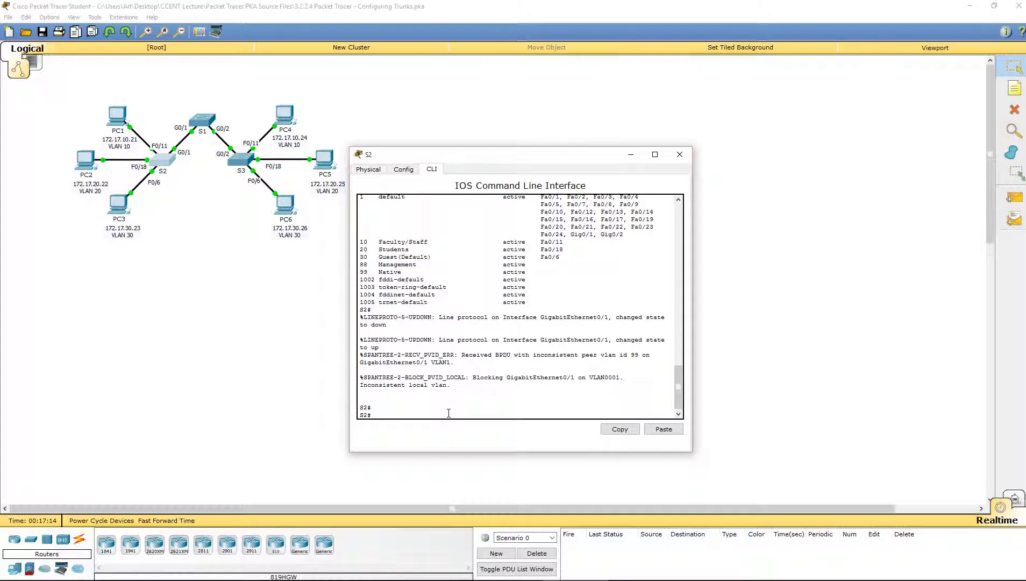
mouse_move(445, 407)
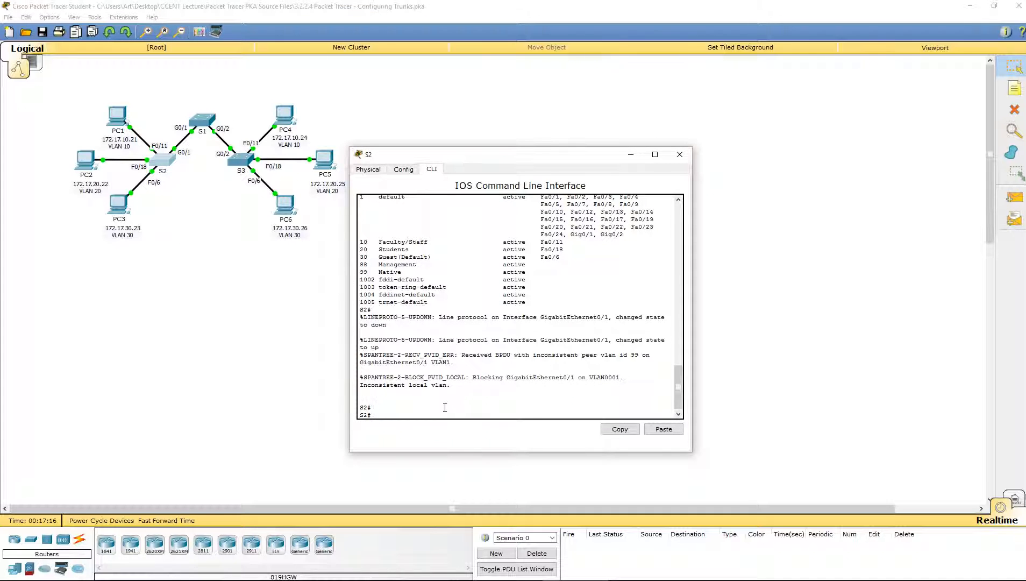
mouse_move(470, 374)
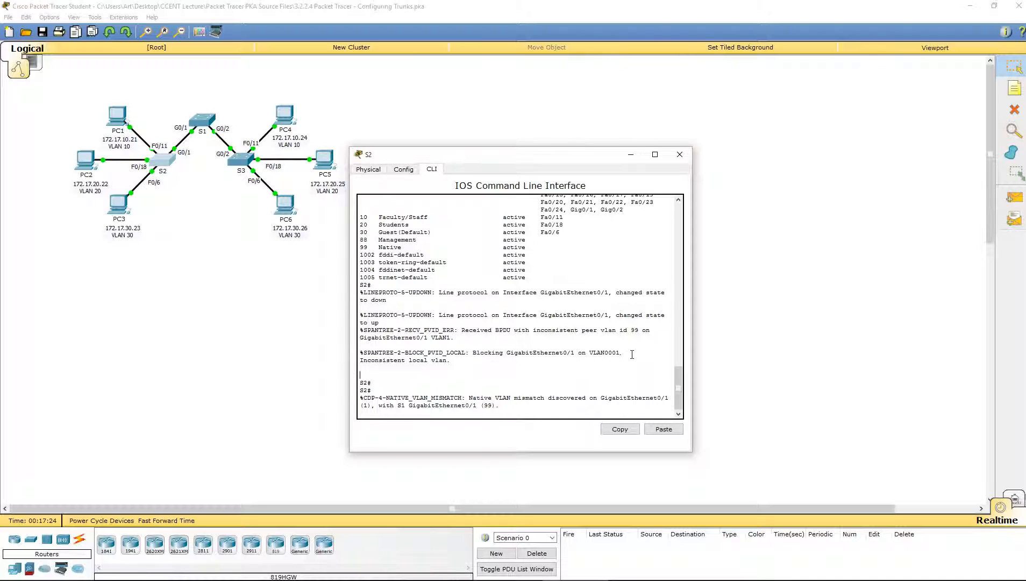
mouse_move(593, 352)
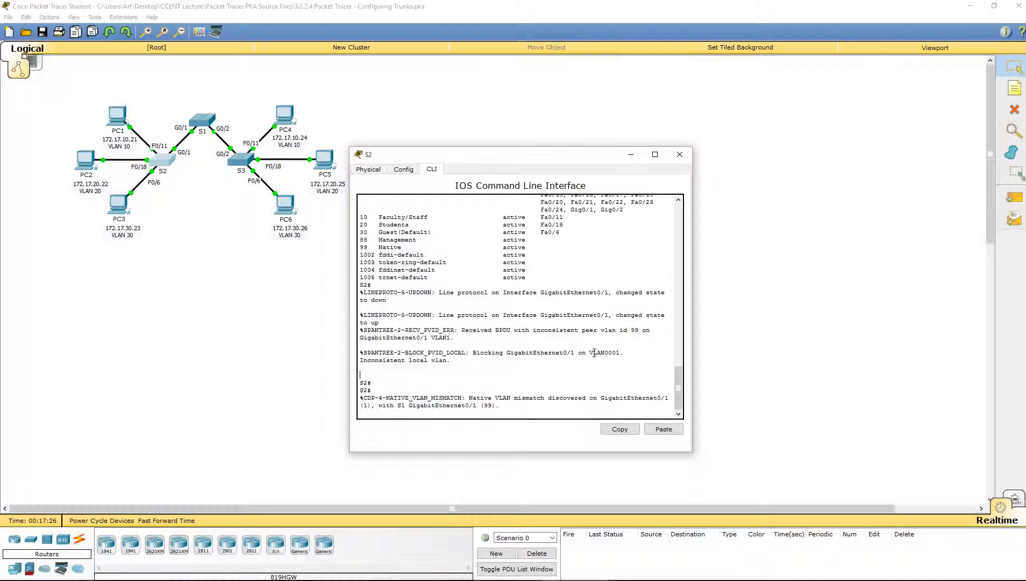
double_click(603, 352)
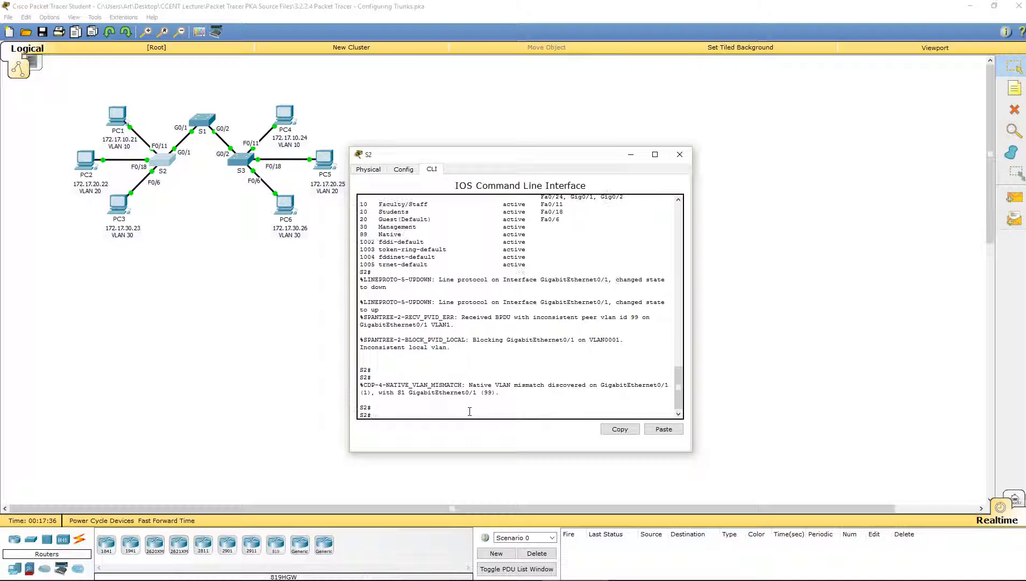
Enter global configuration and interface gi0/1 on S2
text(conf)
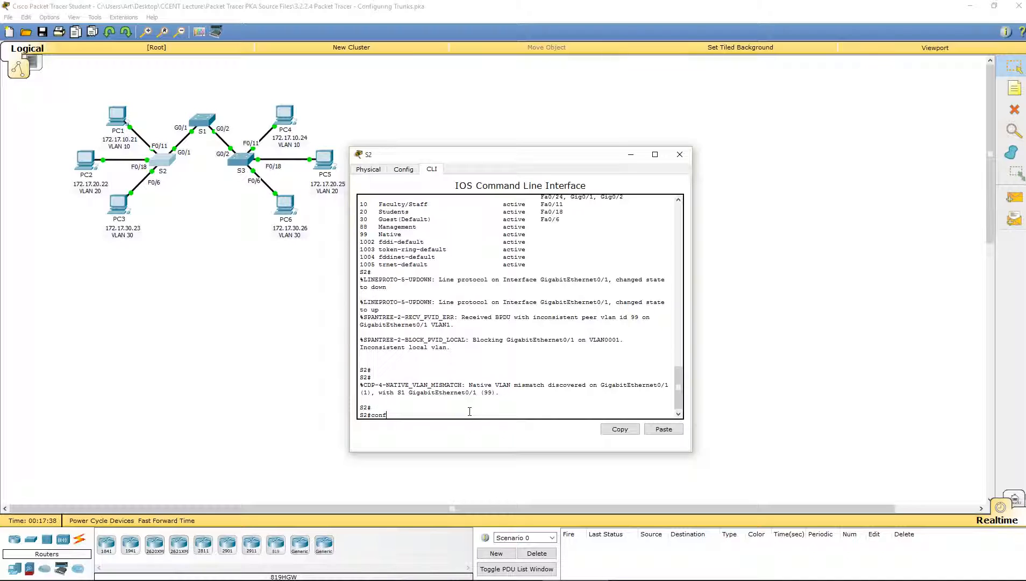
text(t)
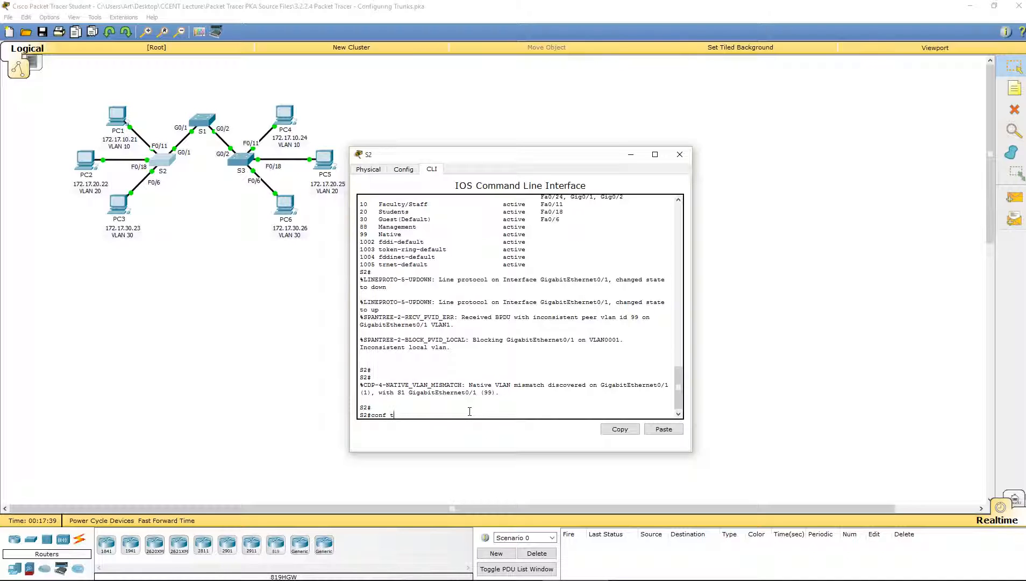
key(Return)
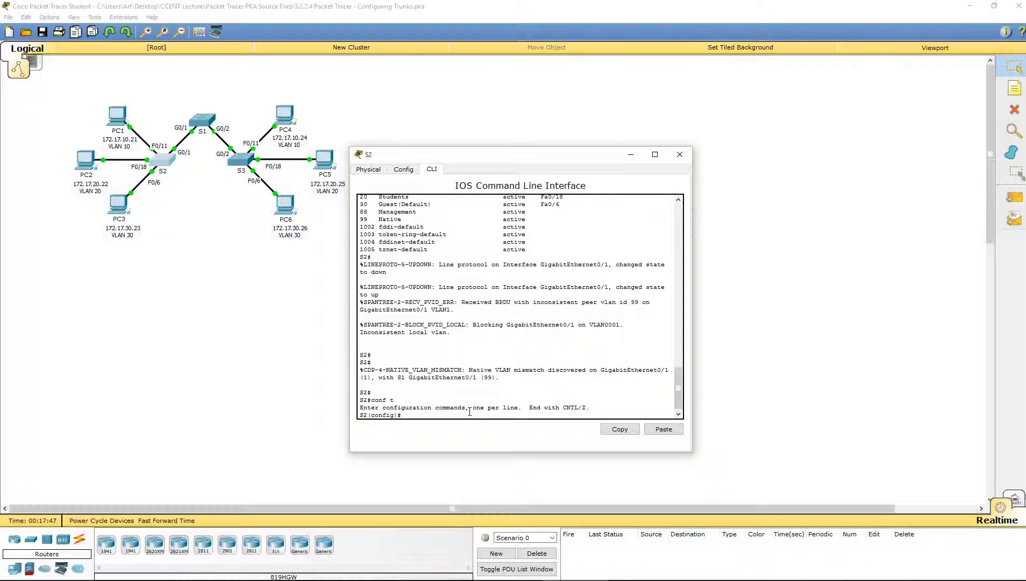
text(interface)
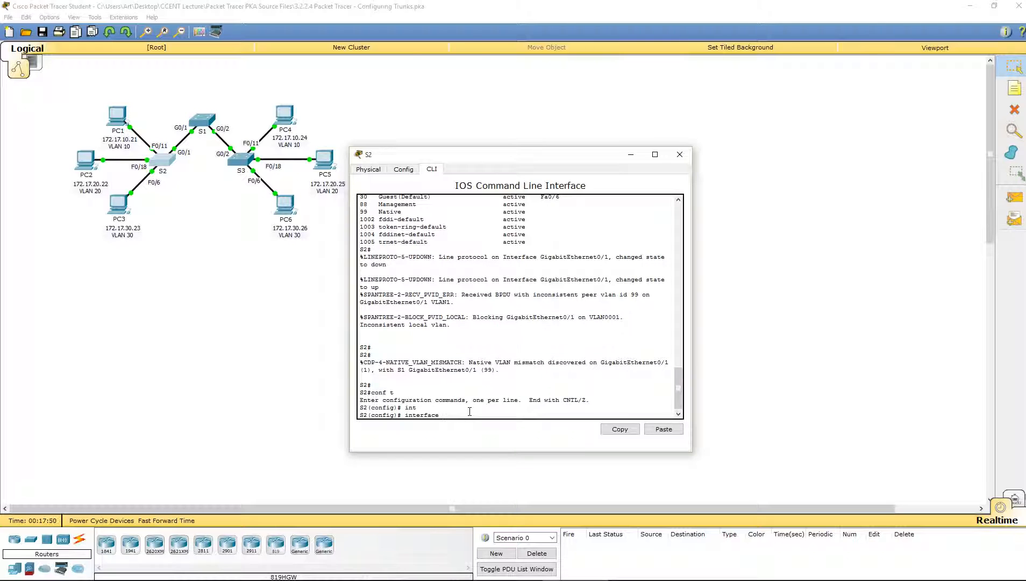
text(gi0/1)
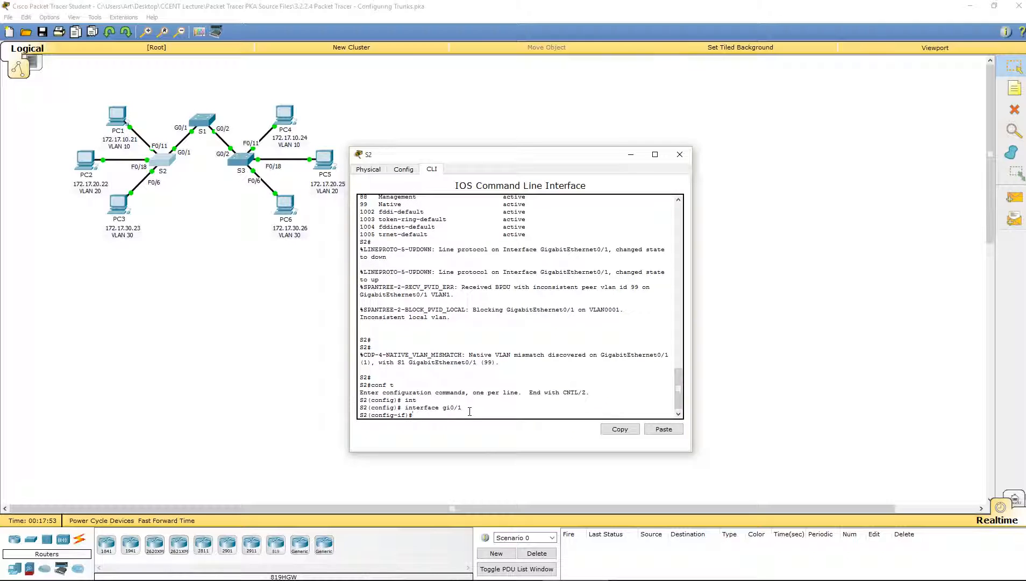
Set S2's Gi0/1 trunk to native VLAN 99
text(switchport)
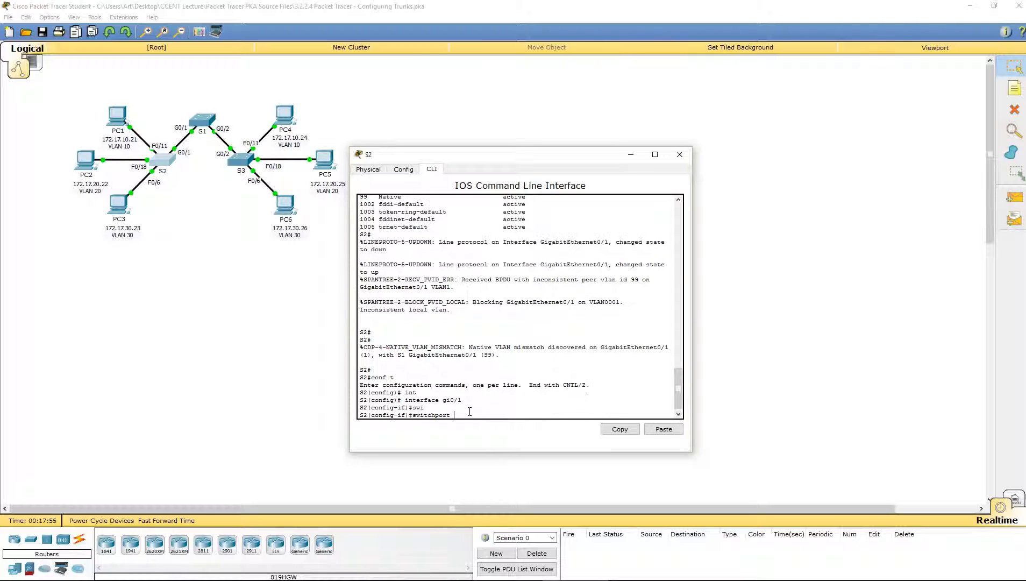
text(mode)
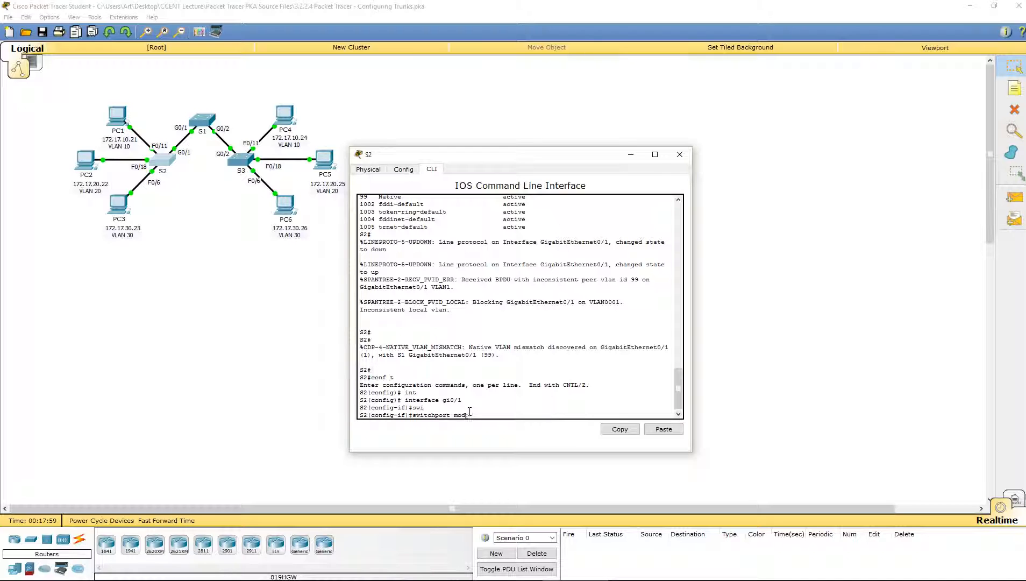
text(trunk)
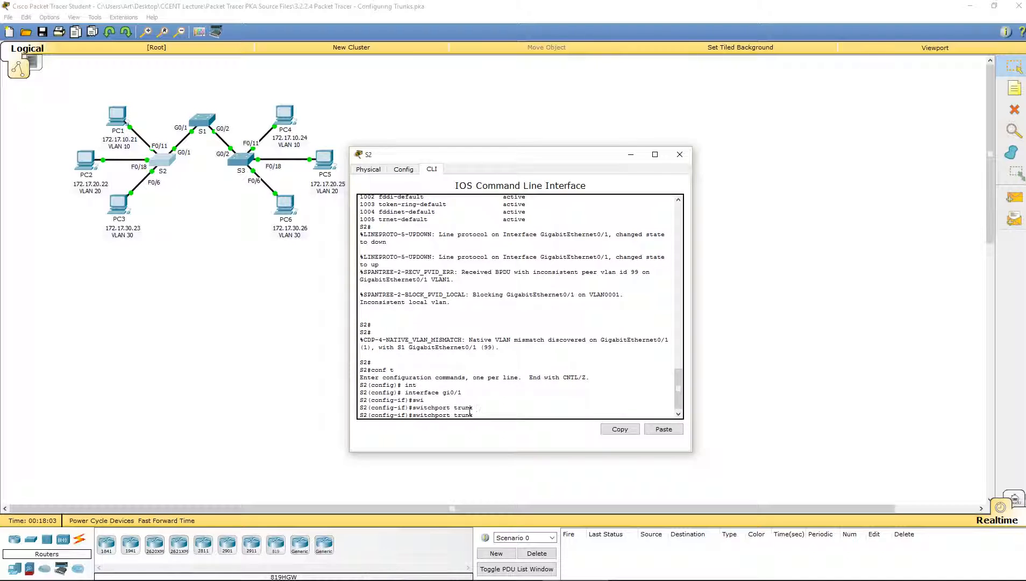
text(n)
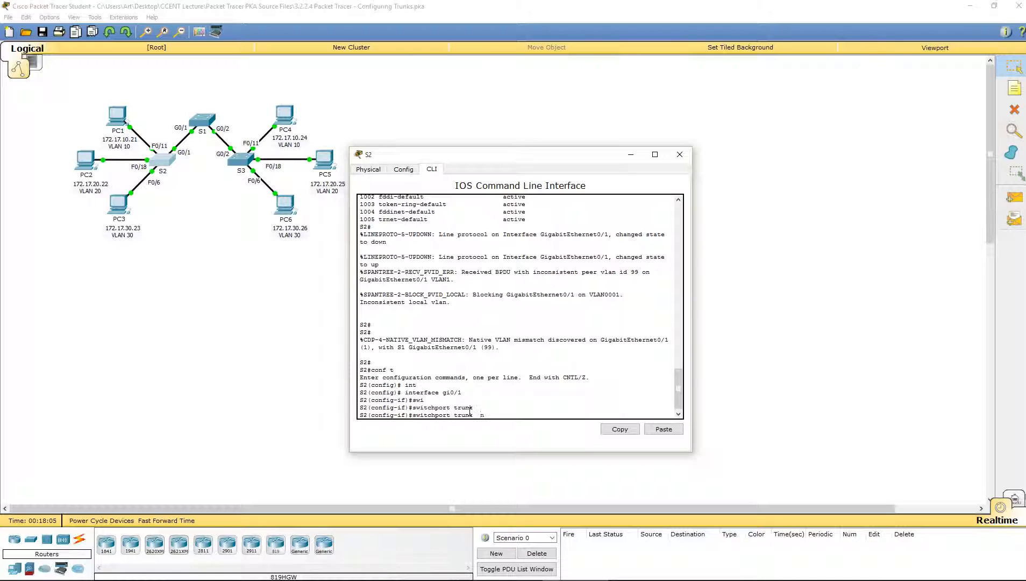
text(native vl)
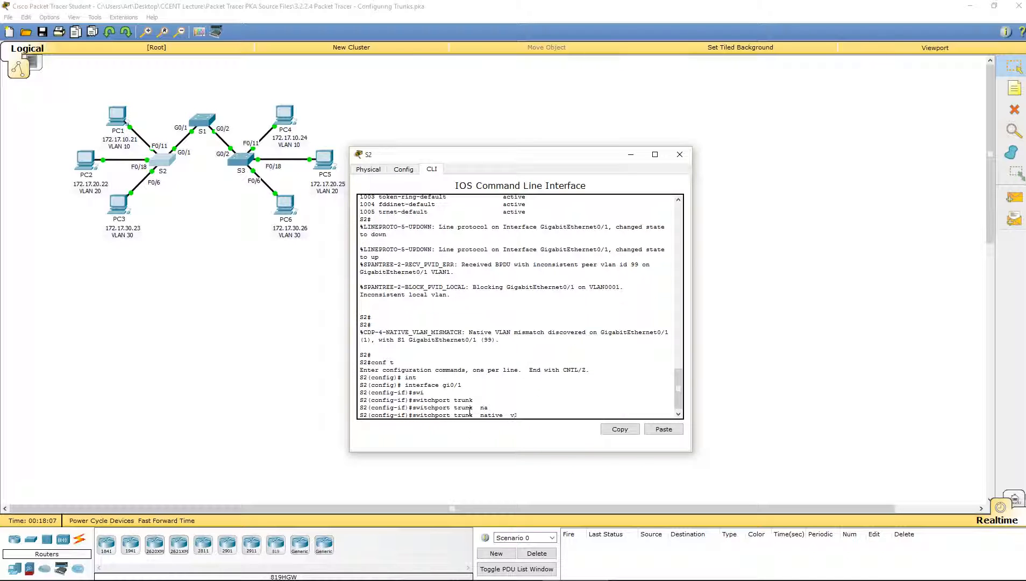
text(an 99)
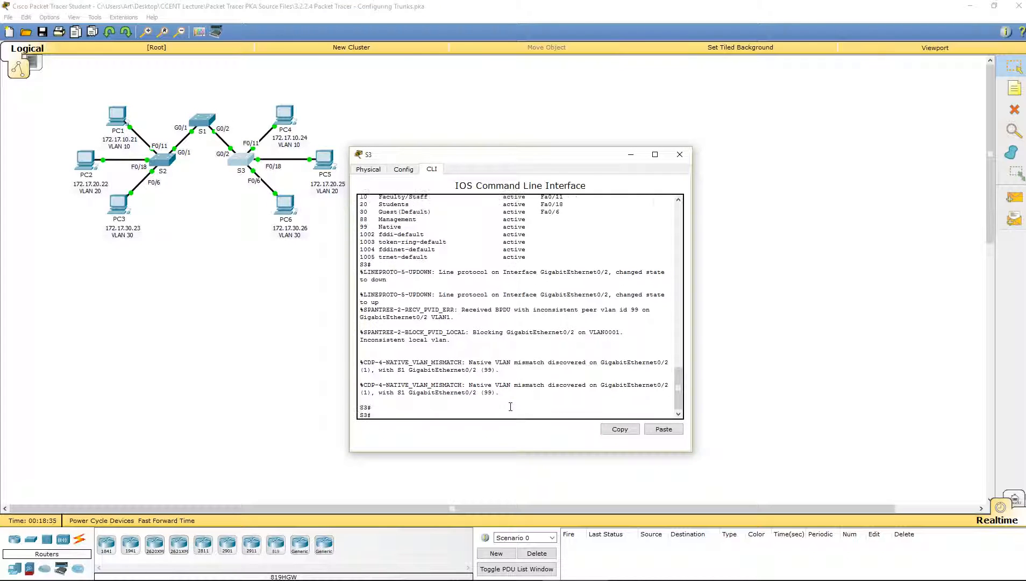
Set switchport trunk native vlan 99 on S3's interface g0/1
text(conf t)
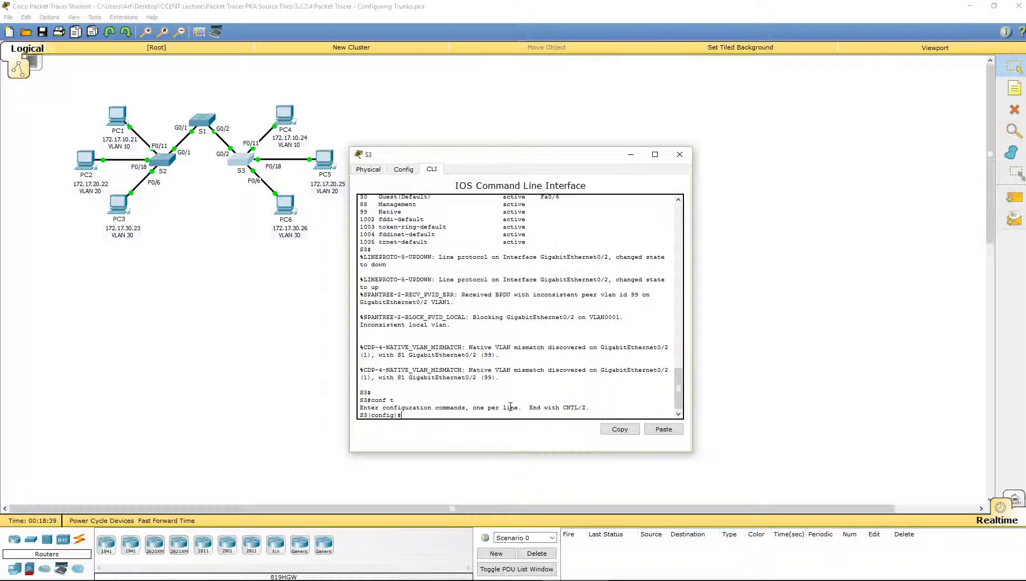
text(inter gi0/1)
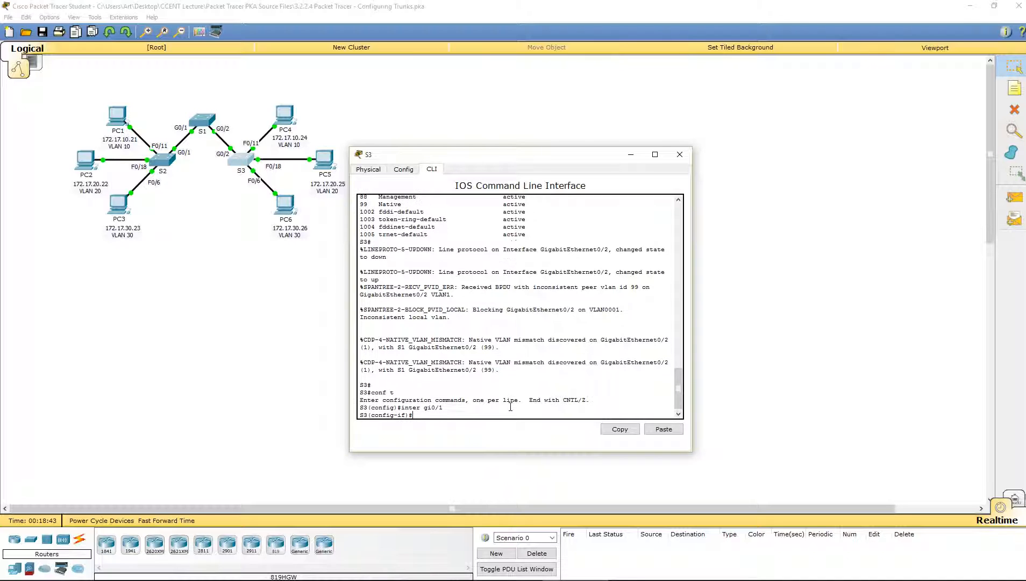
text(switchport)
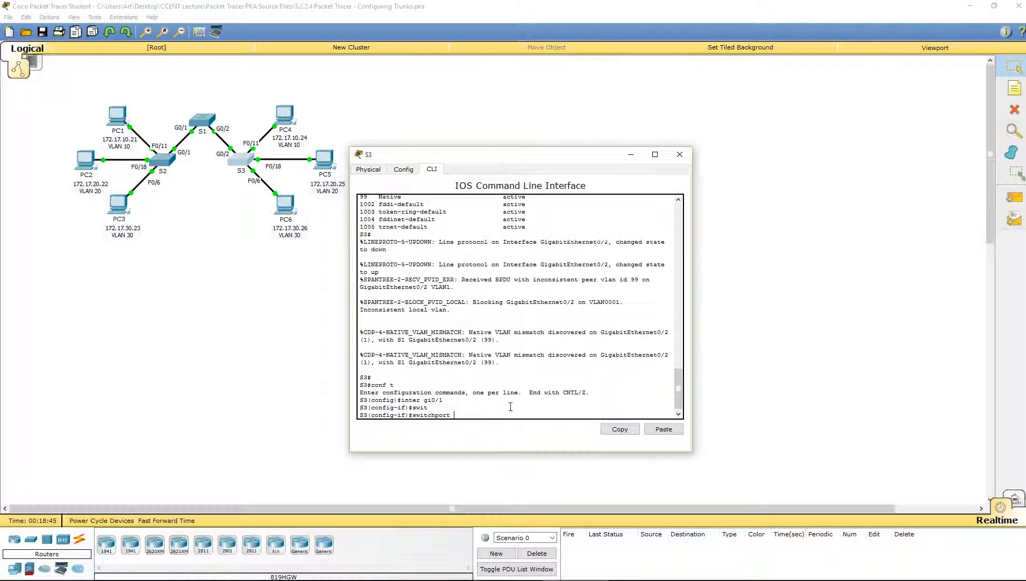
text(trunk native)
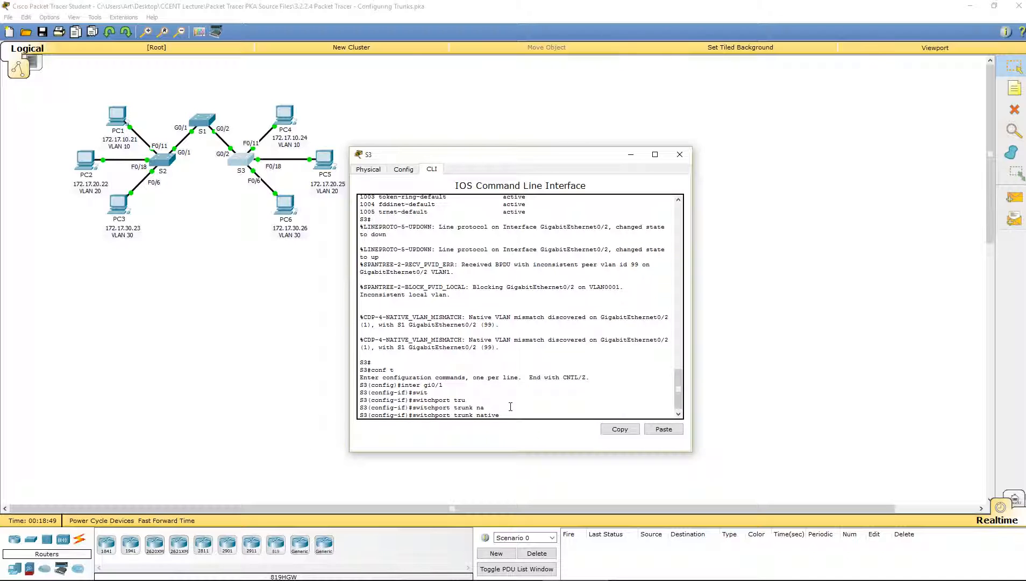
text(vlan 99)
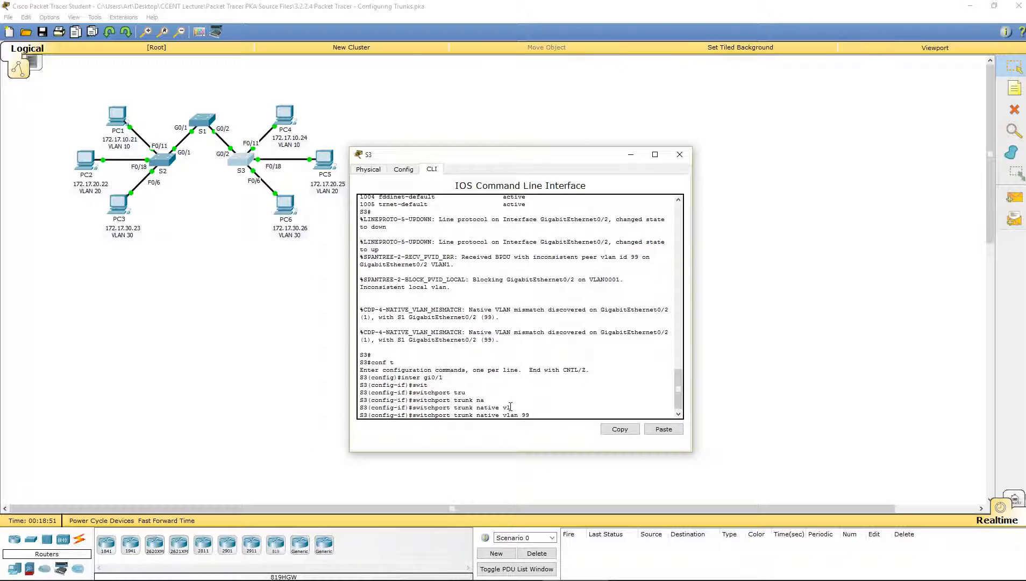
key(Return)
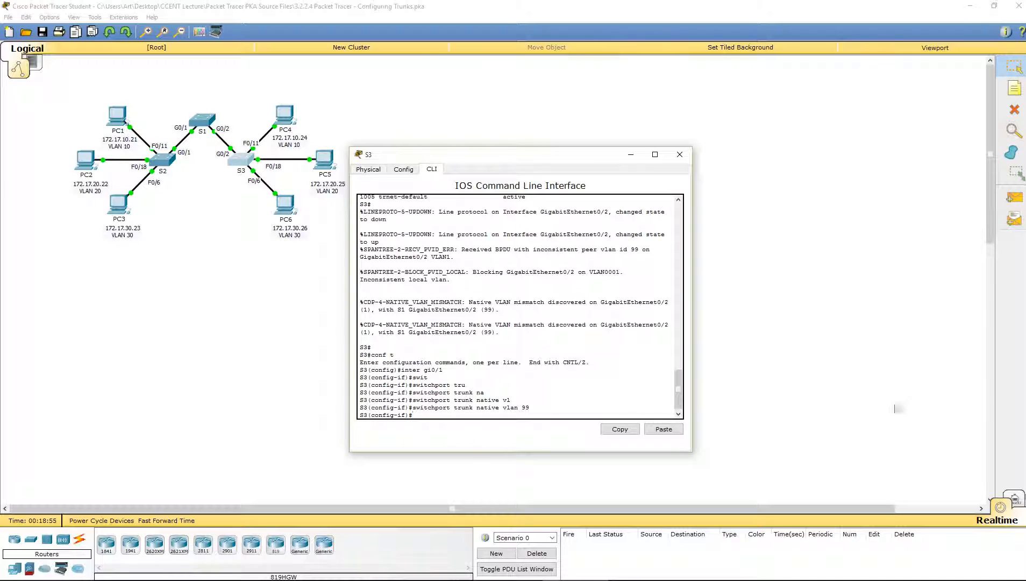
Exit configuration mode back to privileged EXEC on S3
text(exit)
text(w)
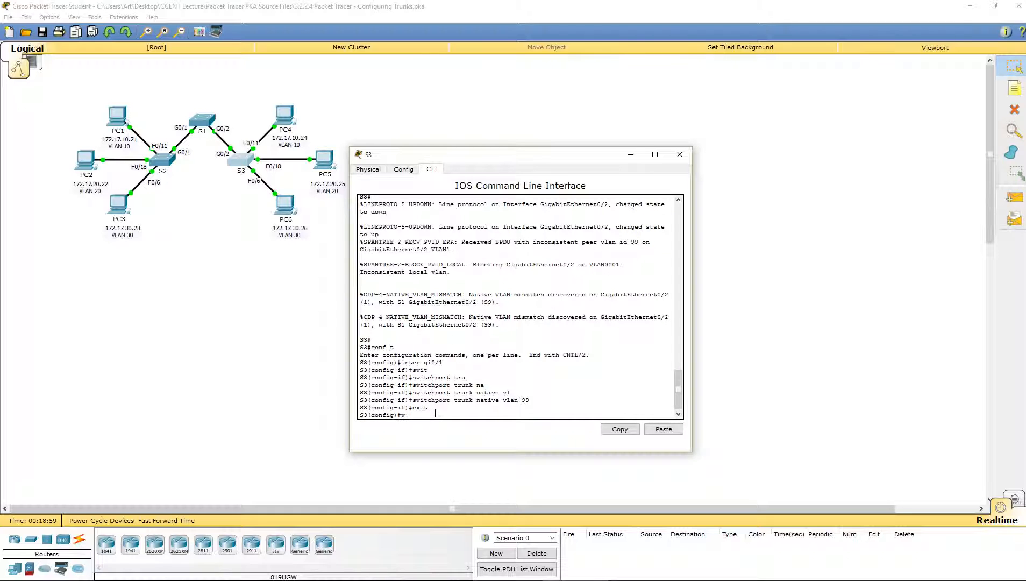
key(Return)
text(sw)
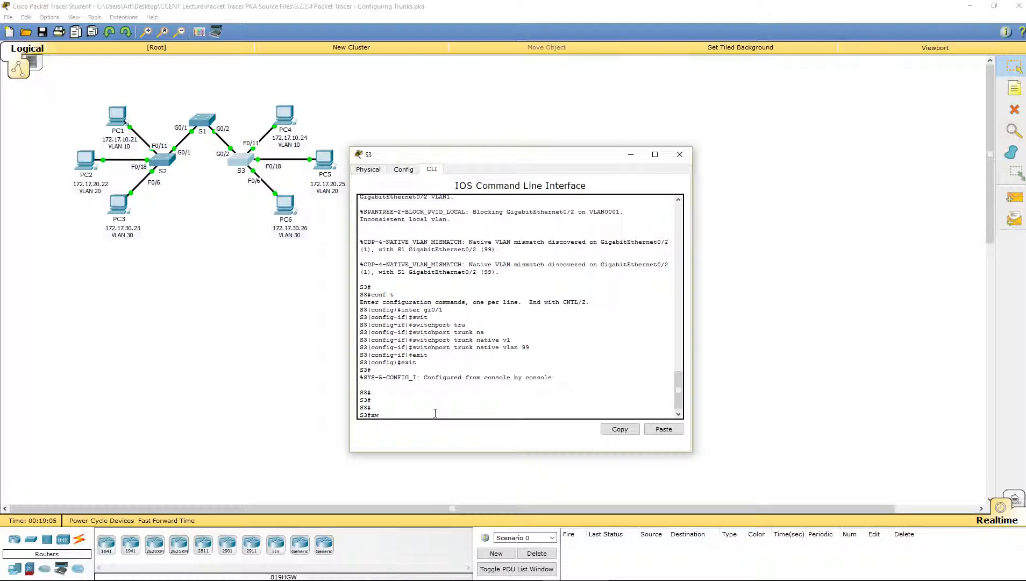
Run 'show vlan brief' on S3 and highlight the active VLAN 99 Native entry
text(show v)
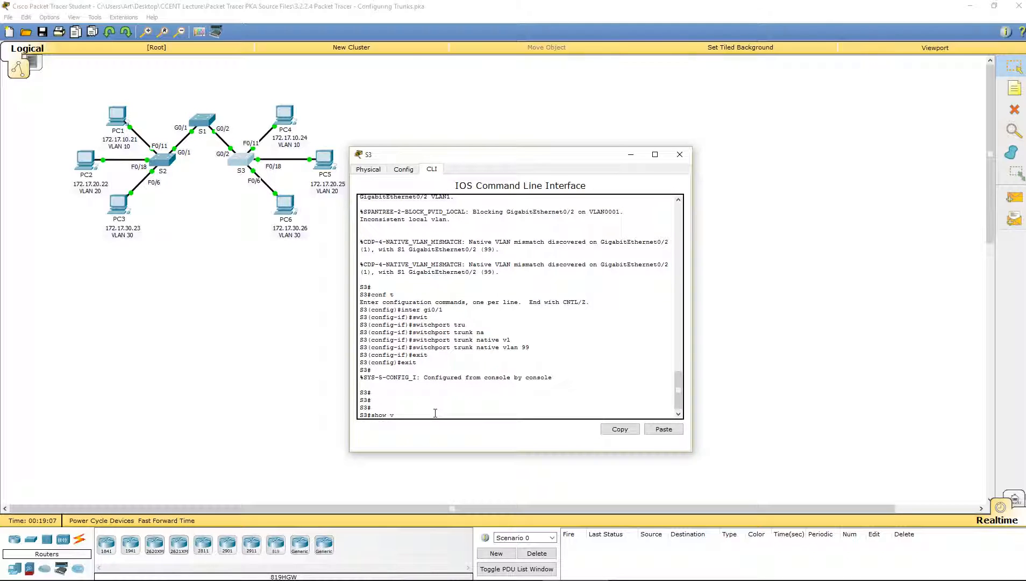
text(lan brief)
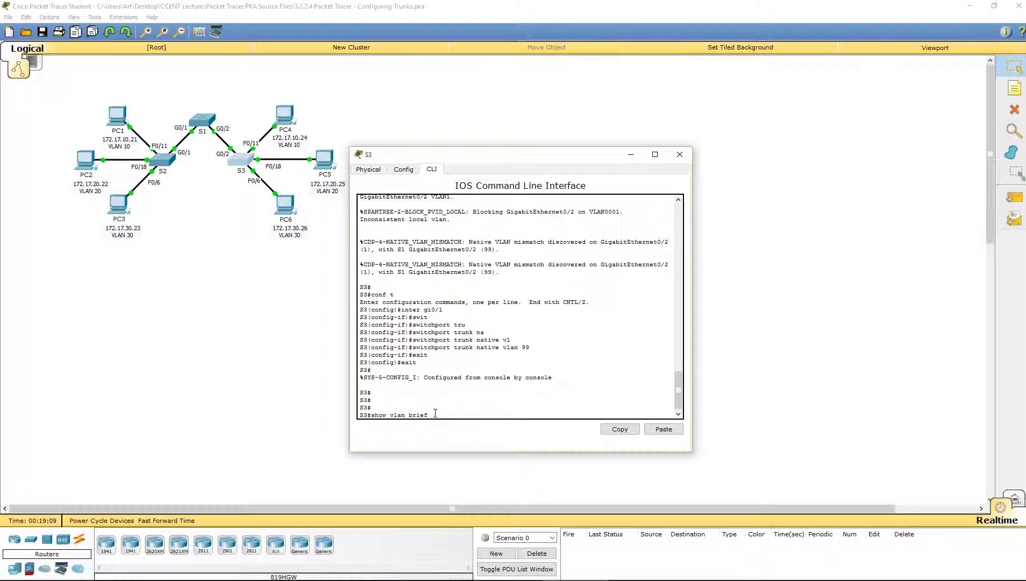
key(Return)
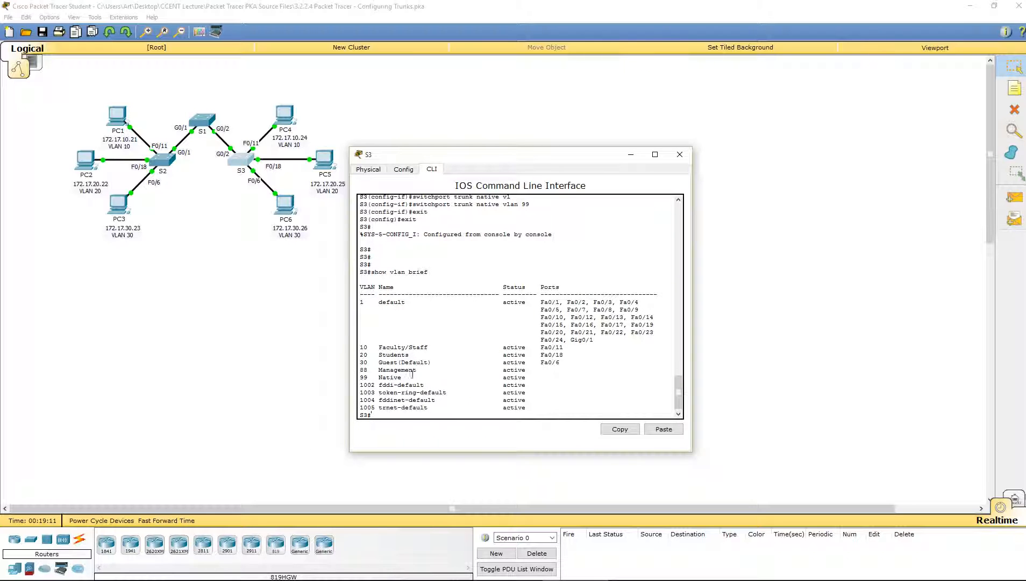
double_click(389, 377)
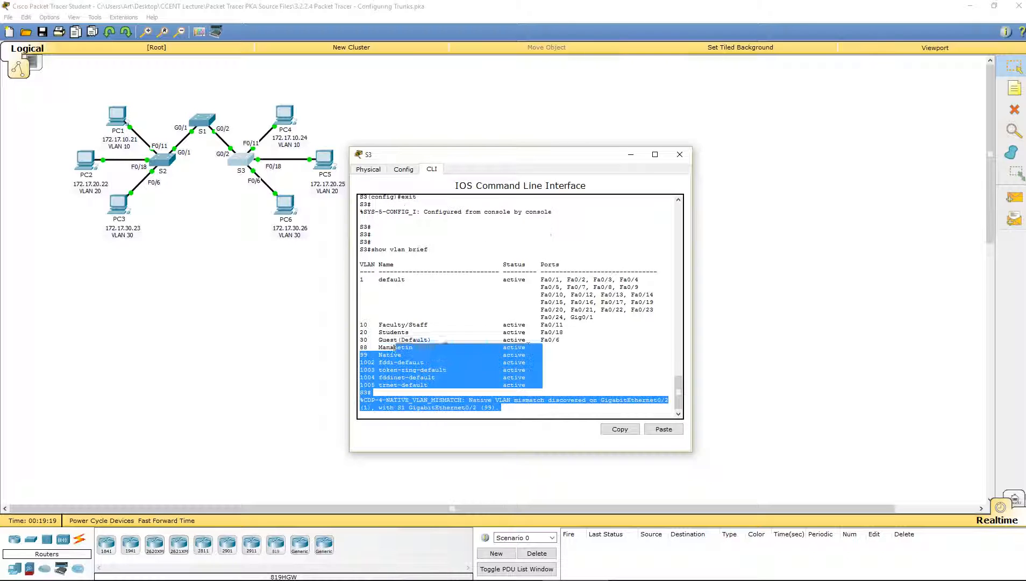
click(541, 354)
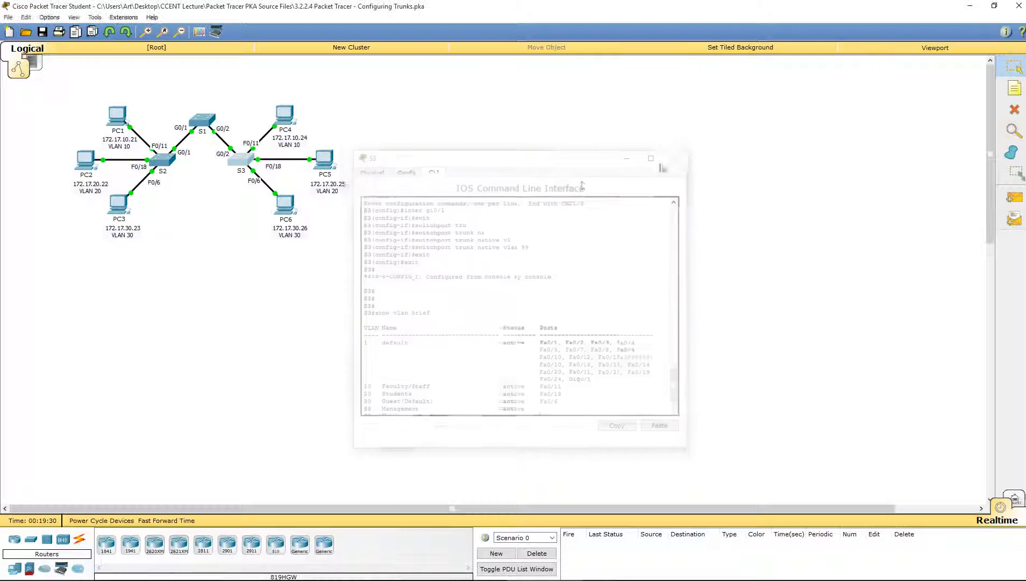
Configure S3's interface gi0/2 with switchport trunk native VLAN 99
click(651, 158)
text(conf t)
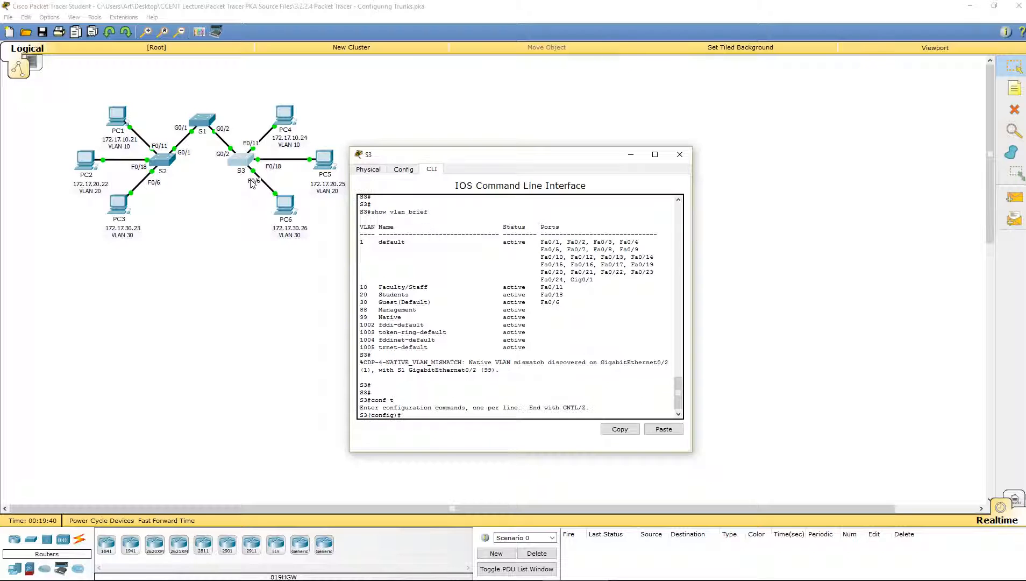
text(interface  gi)
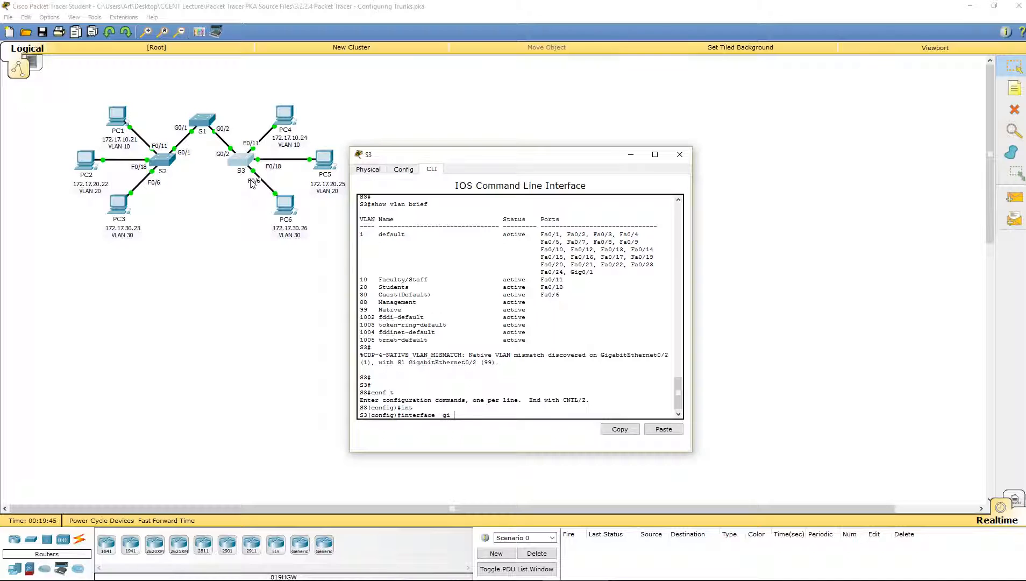
text(0/2)
text(switchport trunk)
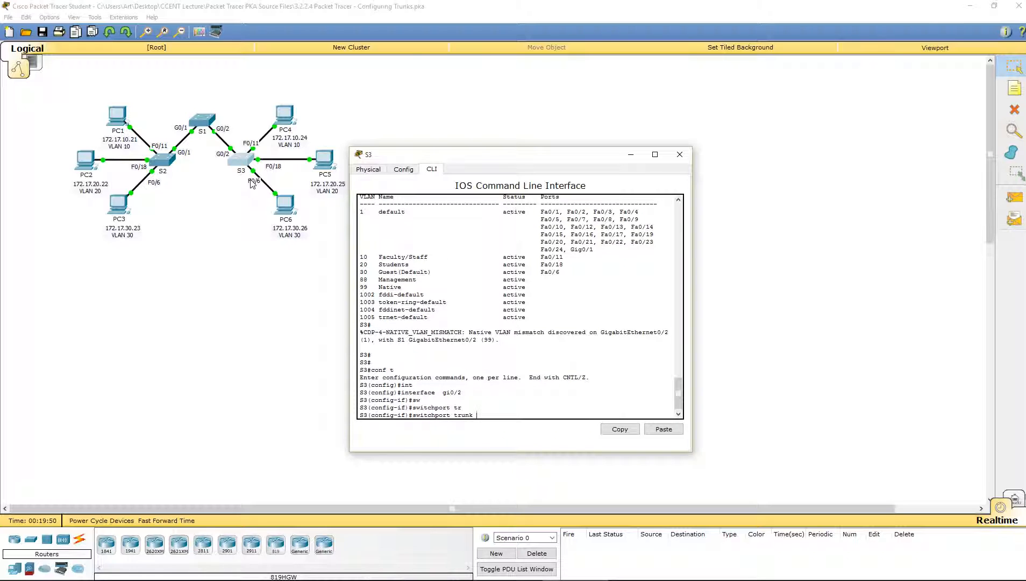
text(native vlan 9)
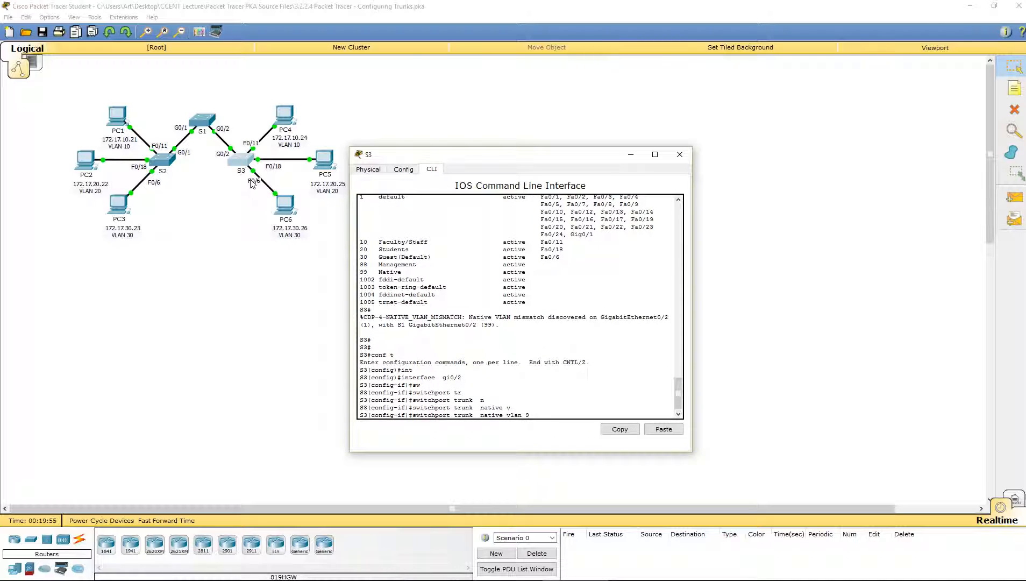
key(Return)
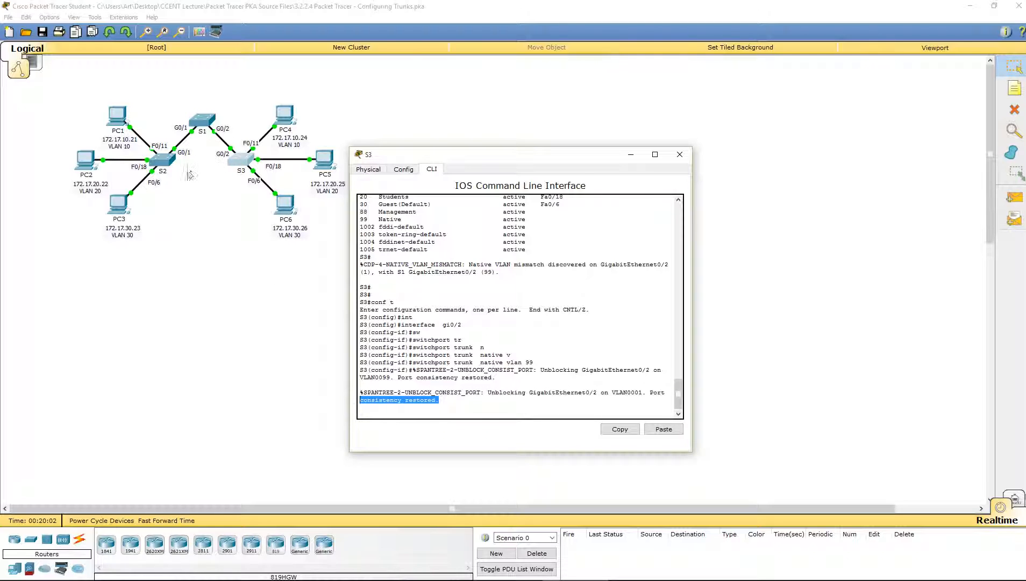
mouse_move(237, 159)
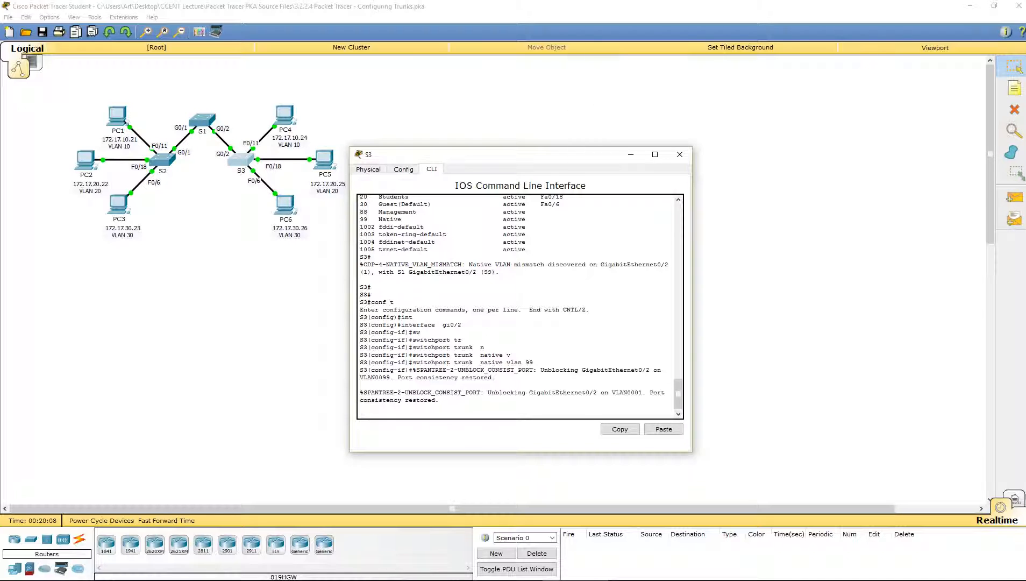
mouse_move(920, 380)
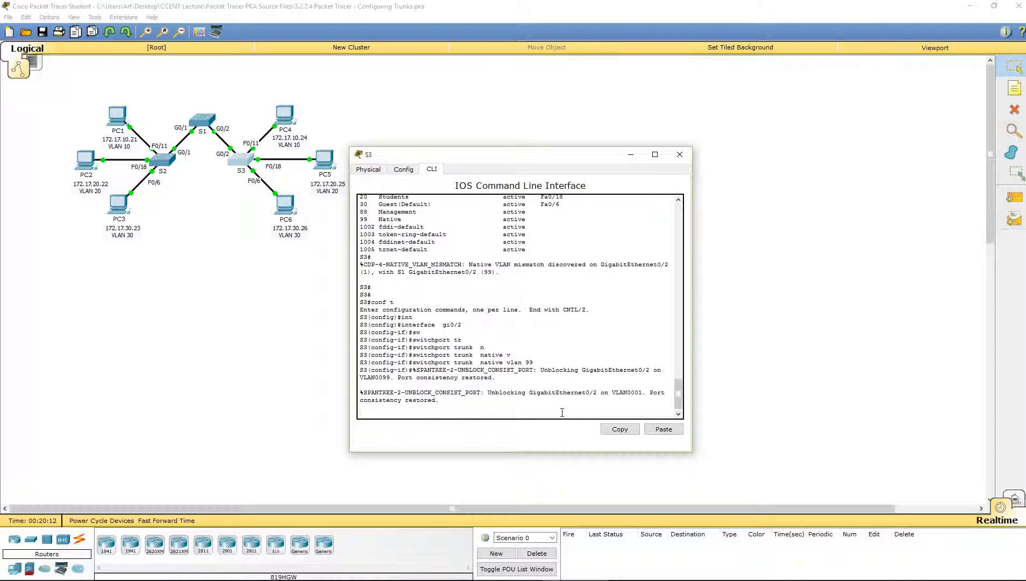
Exit config and run 'show int gi0/2 switchport' confirming trunk with native VLAN 99
text(exit)
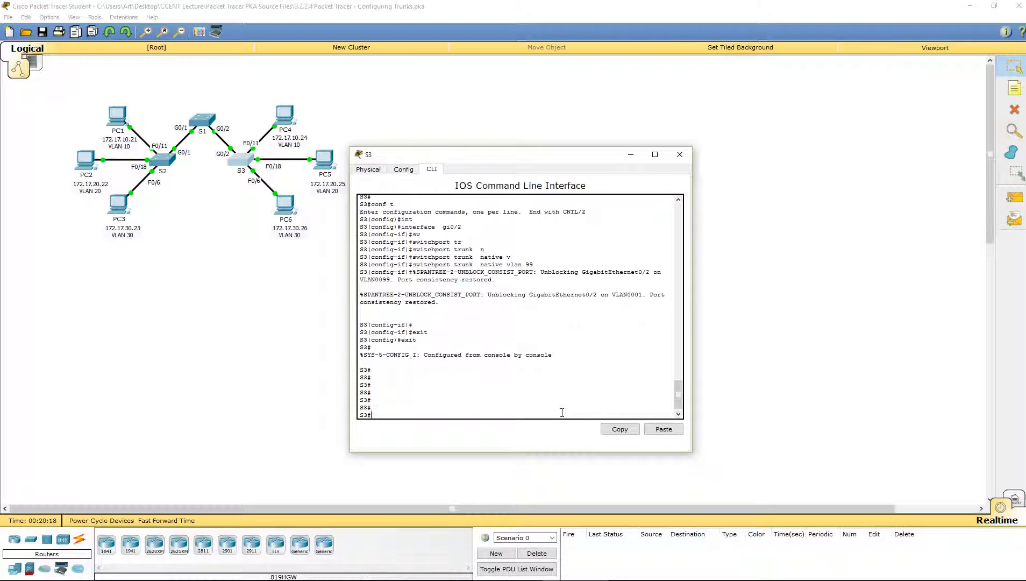
text(show int)
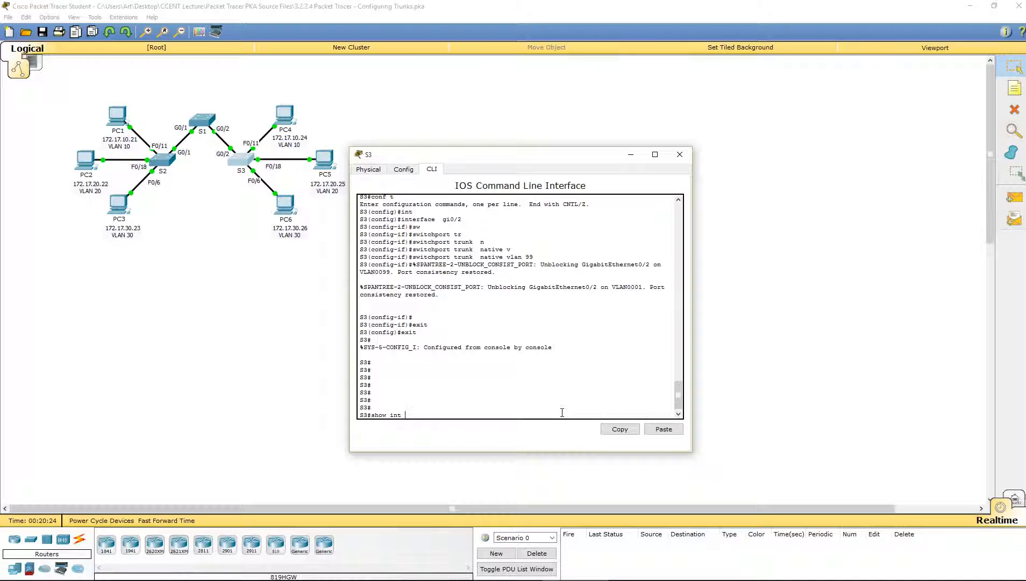
text(gi0/)
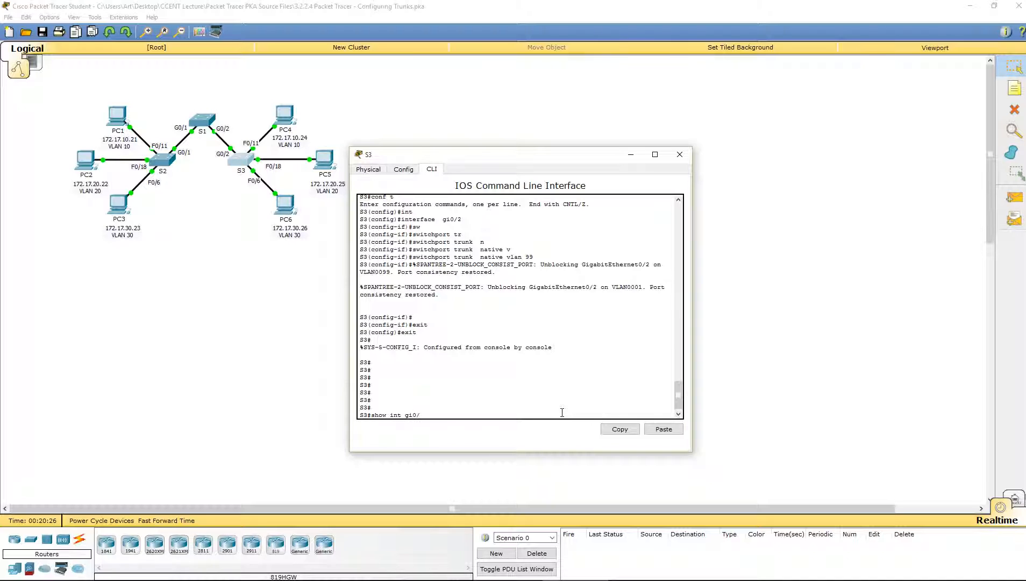
text(2)
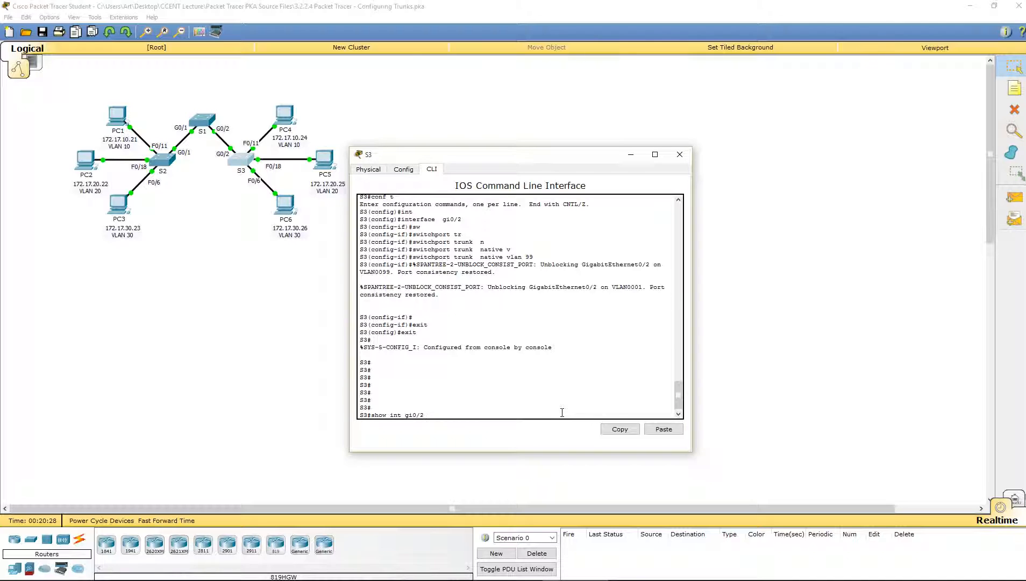
text(sw)
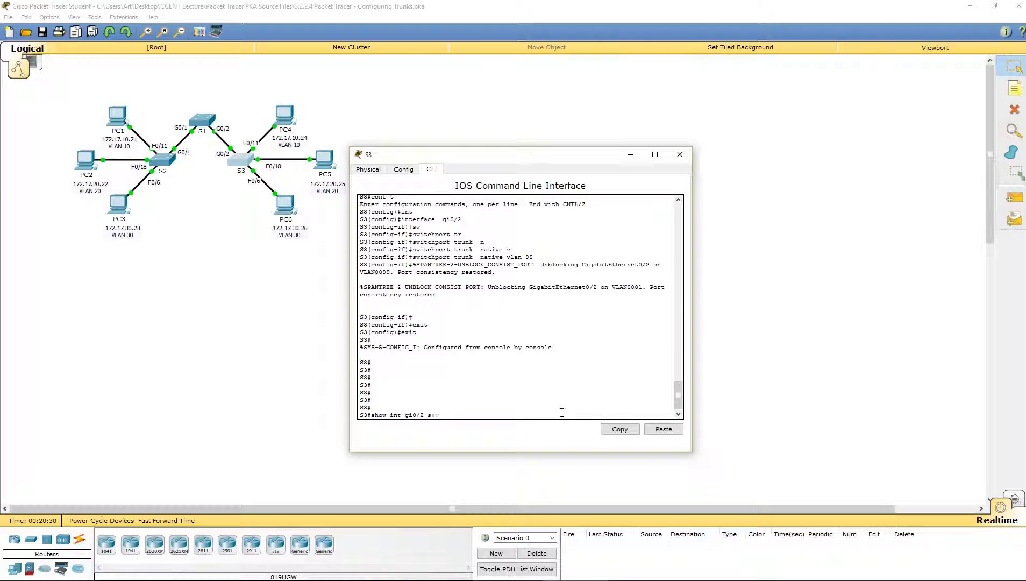
key(Return)
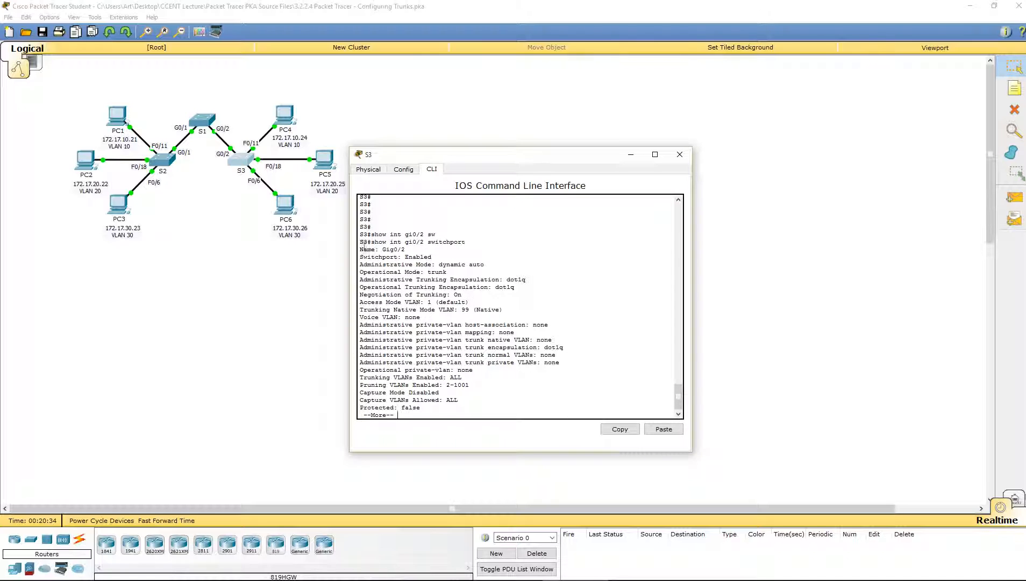
double_click(383, 249)
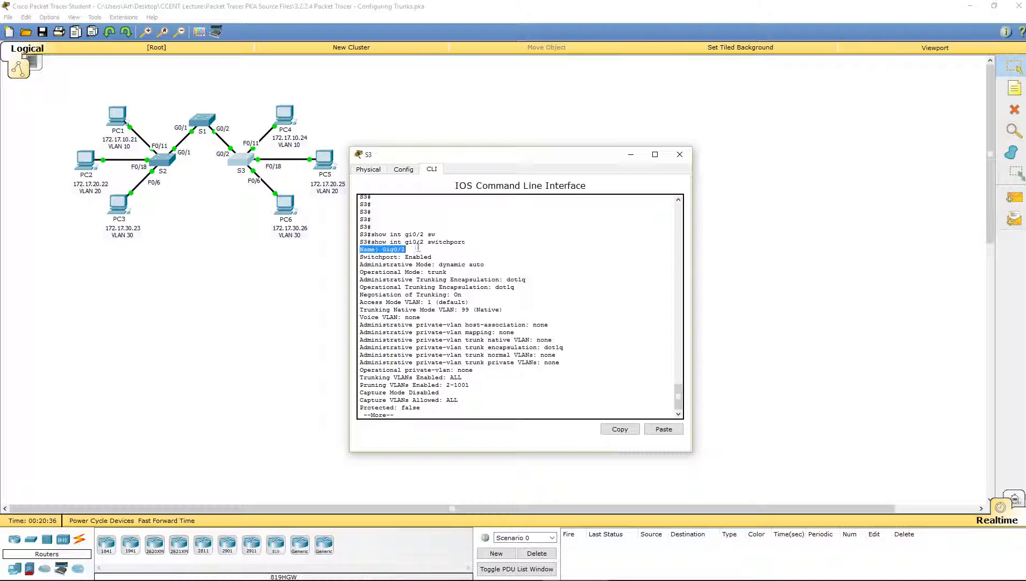